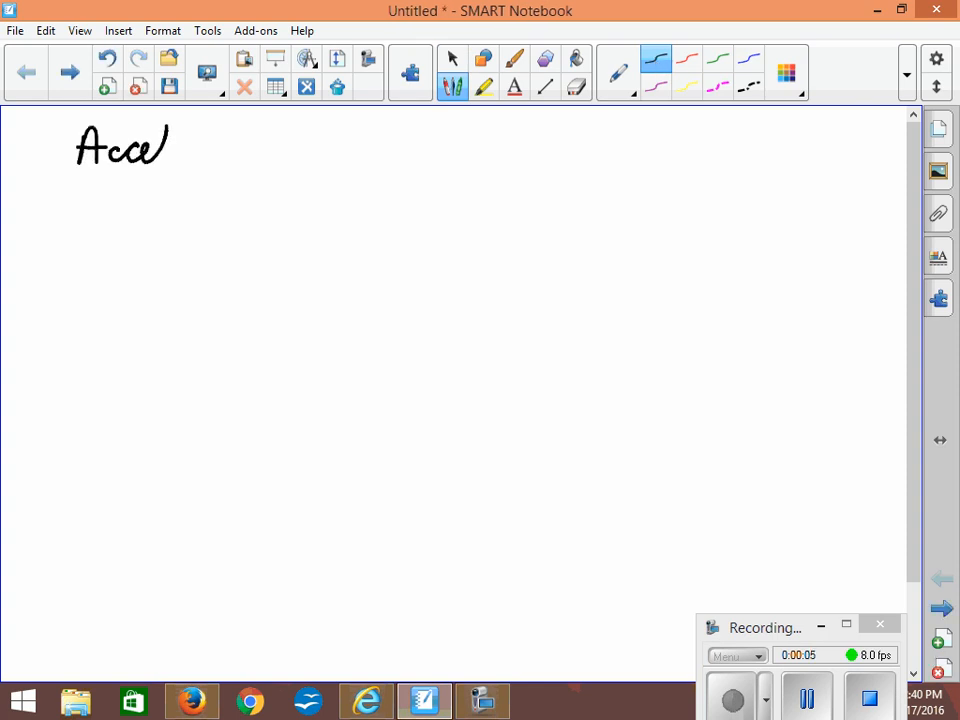
Handwrite the title 'Acceleration caused by gravity' at the top and underline it.
{"action": "left_click_drag", "start_coordinate": [170, 145], "coordinate": [240, 145]}
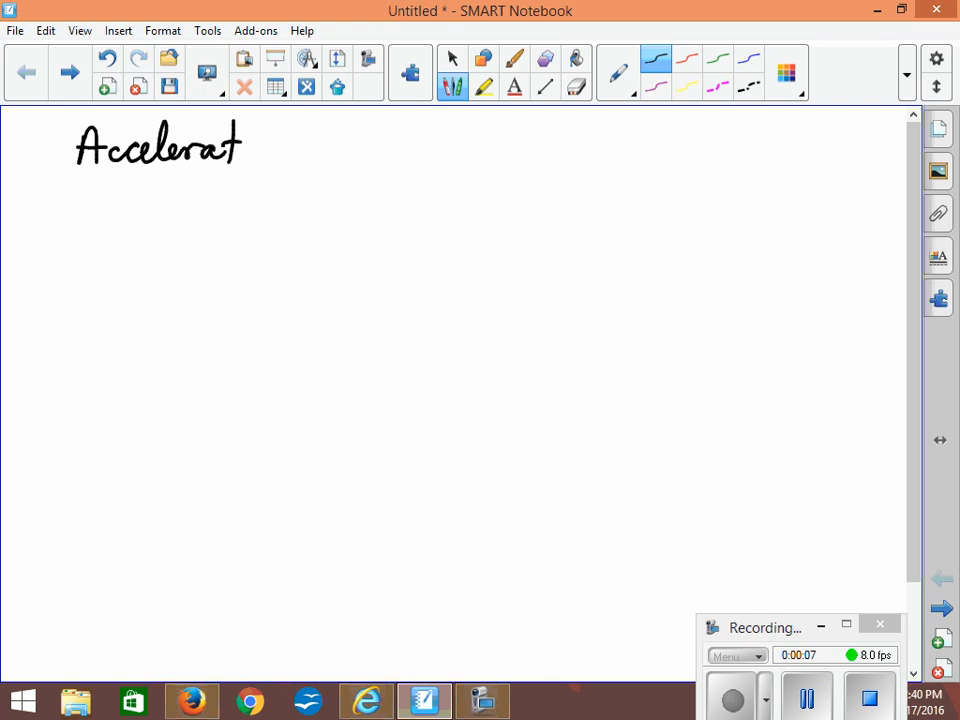
{"action": "left_click_drag", "start_coordinate": [250, 145], "coordinate": [350, 145]}
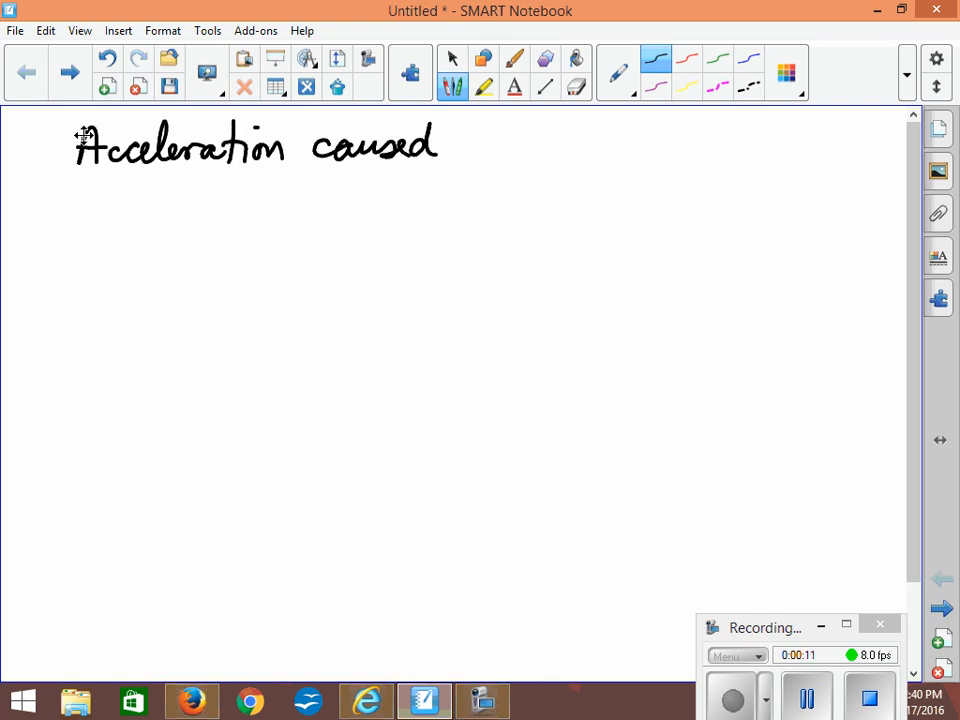
{"action": "left_click_drag", "start_coordinate": [455, 150], "coordinate": [555, 185]}
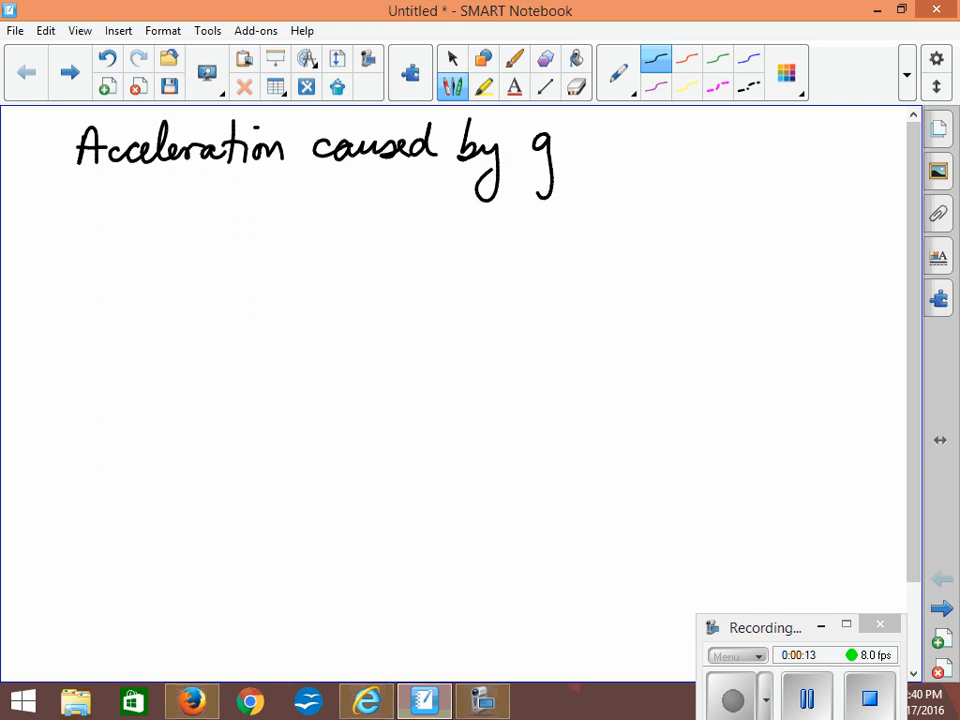
{"action": "left_click_drag", "start_coordinate": [560, 160], "coordinate": [650, 160]}
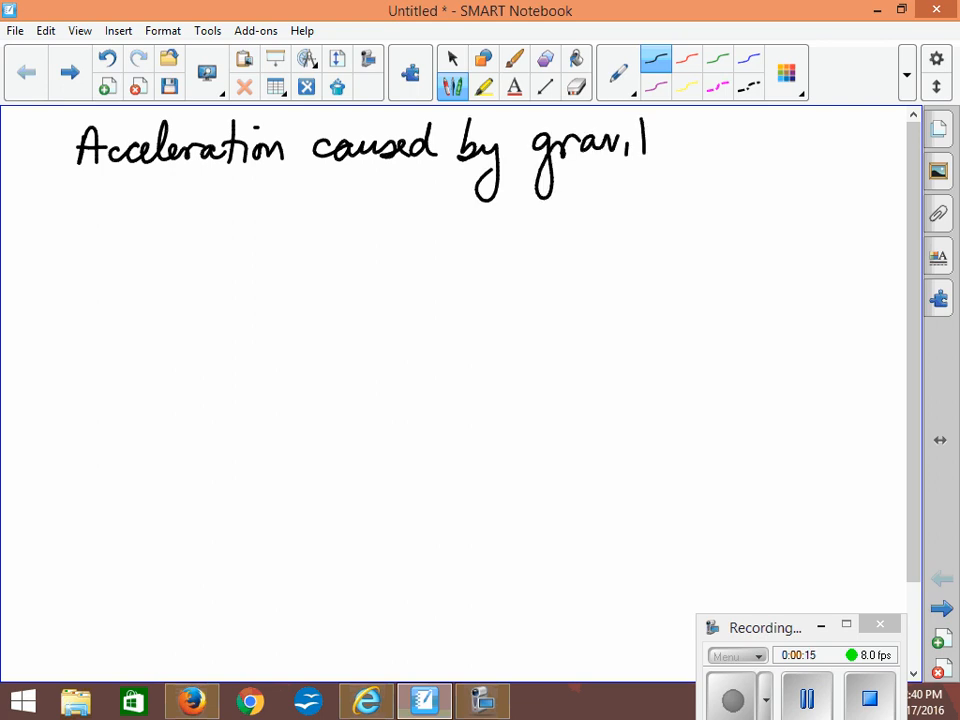
{"action": "left_click_drag", "start_coordinate": [310, 178], "coordinate": [660, 180]}
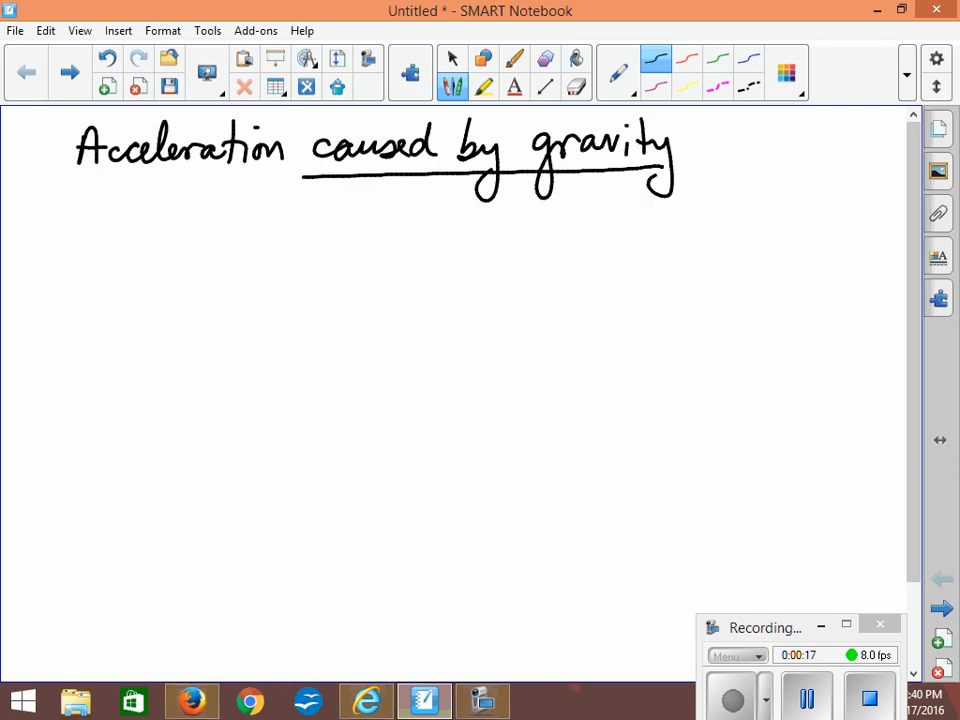
{"action": "left_click_drag", "start_coordinate": [90, 185], "coordinate": [300, 183]}
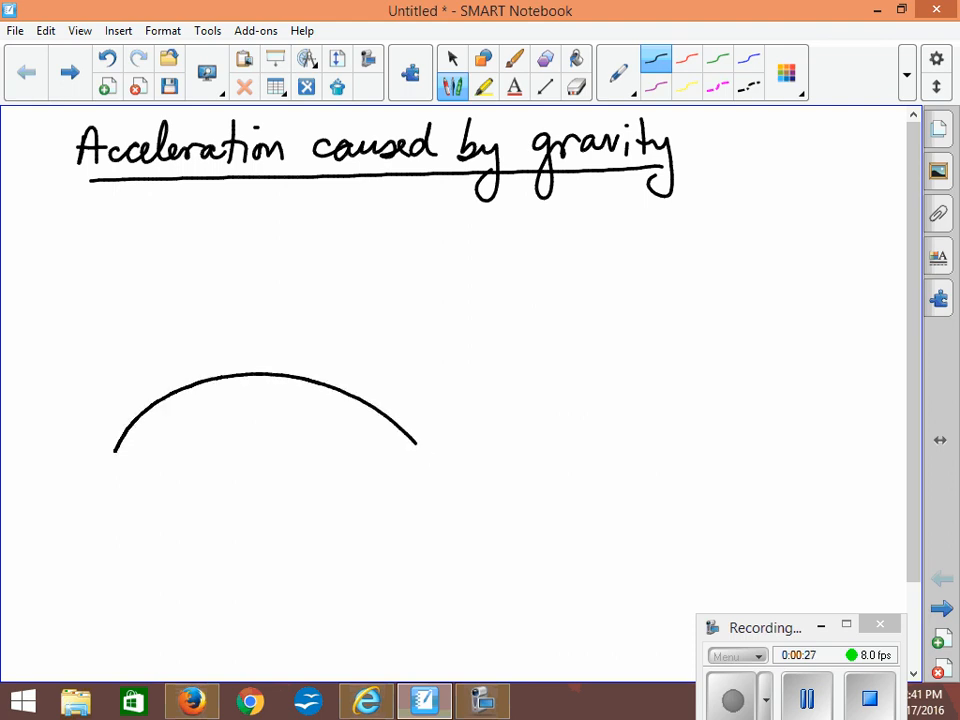
Draw three arrows pointing inward beneath the arc and switch to the red pen.
{"action": "left_click_drag", "start_coordinate": [262, 375], "coordinate": [280, 495]}
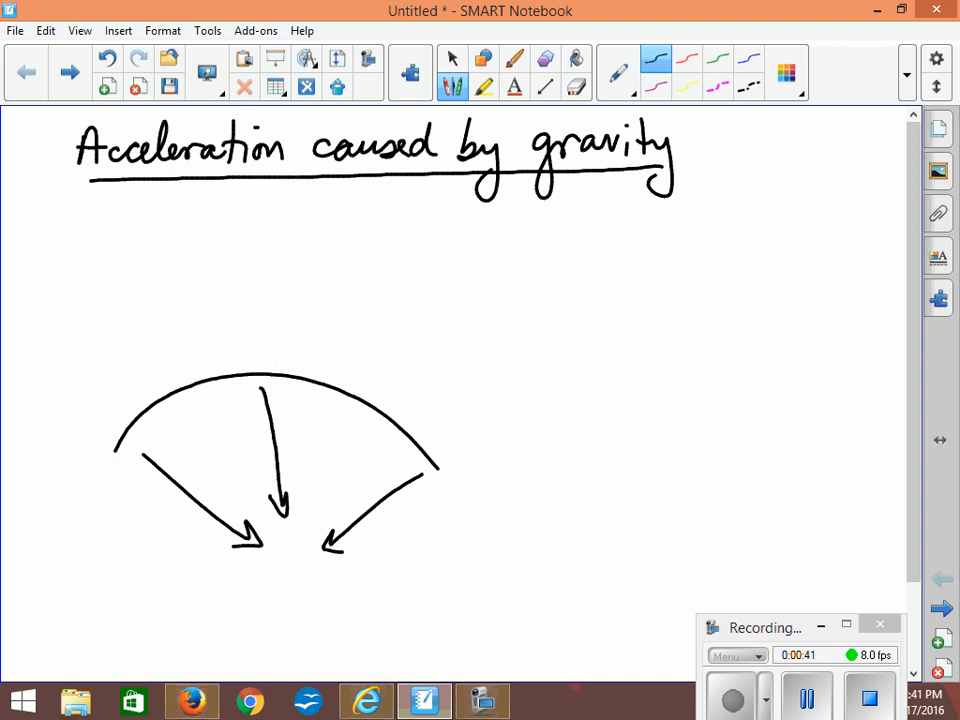
{"action": "left_click", "coordinate": [687, 62]}
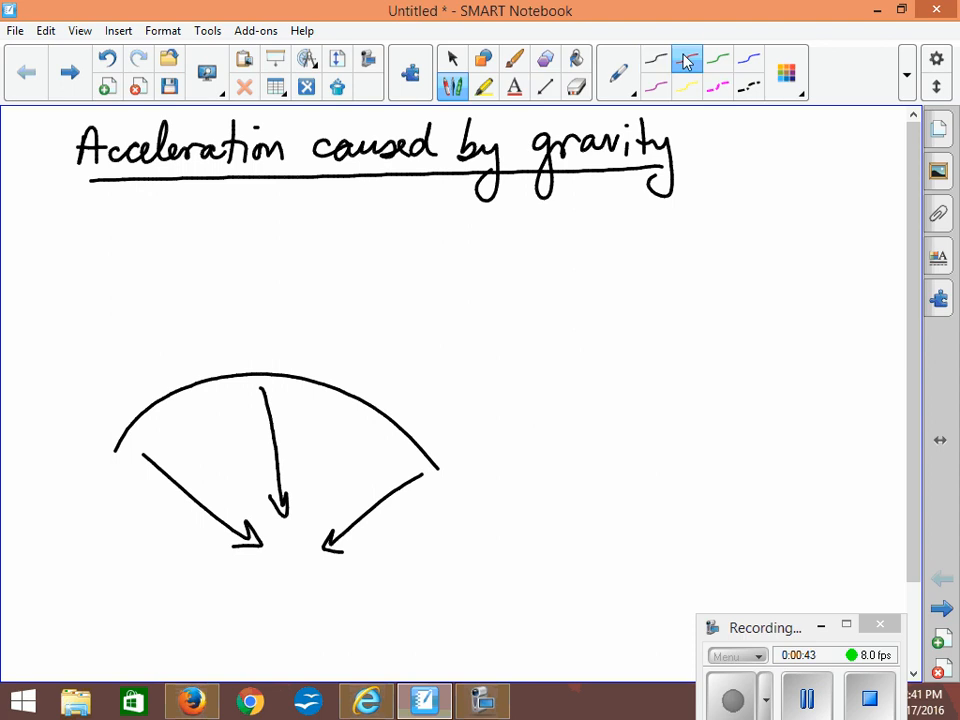
Trace the arc with a red dashed curve and wavy band, labelled 'constant acceleration'.
{"action": "left_click_drag", "start_coordinate": [98, 415], "coordinate": [168, 356]}
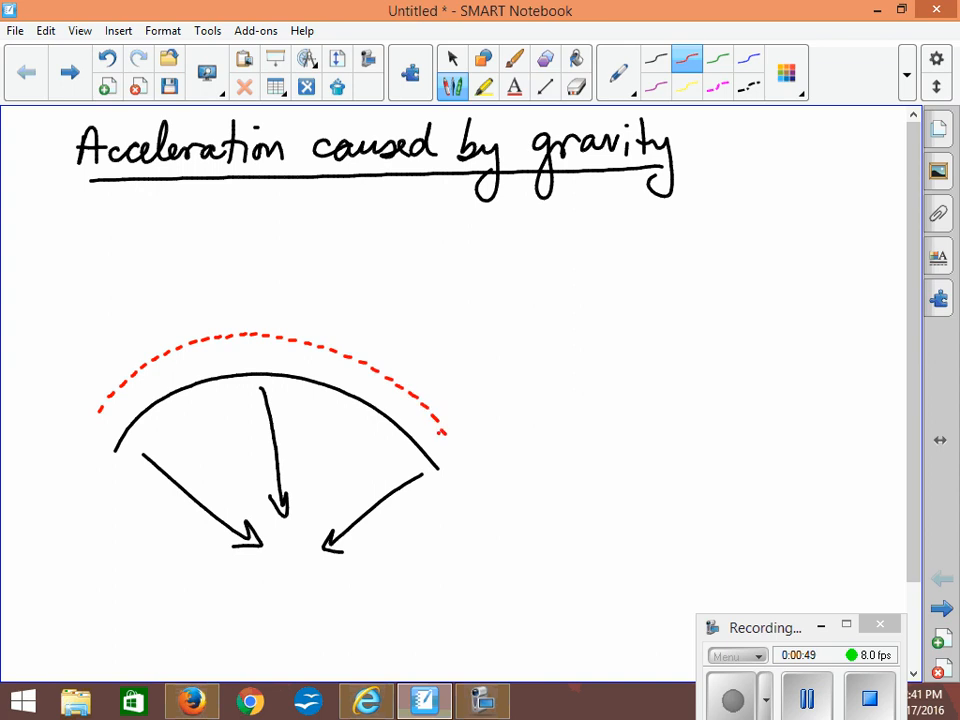
{"action": "left_click_drag", "start_coordinate": [295, 355], "coordinate": [435, 440]}
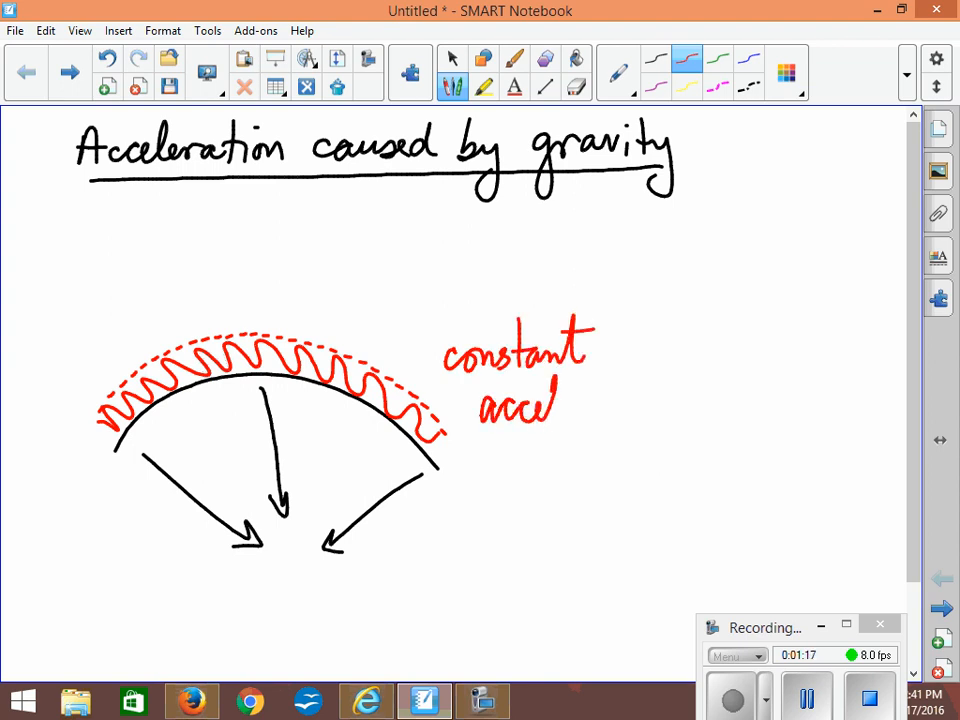
{"action": "left_click_drag", "start_coordinate": [535, 410], "coordinate": [635, 410]}
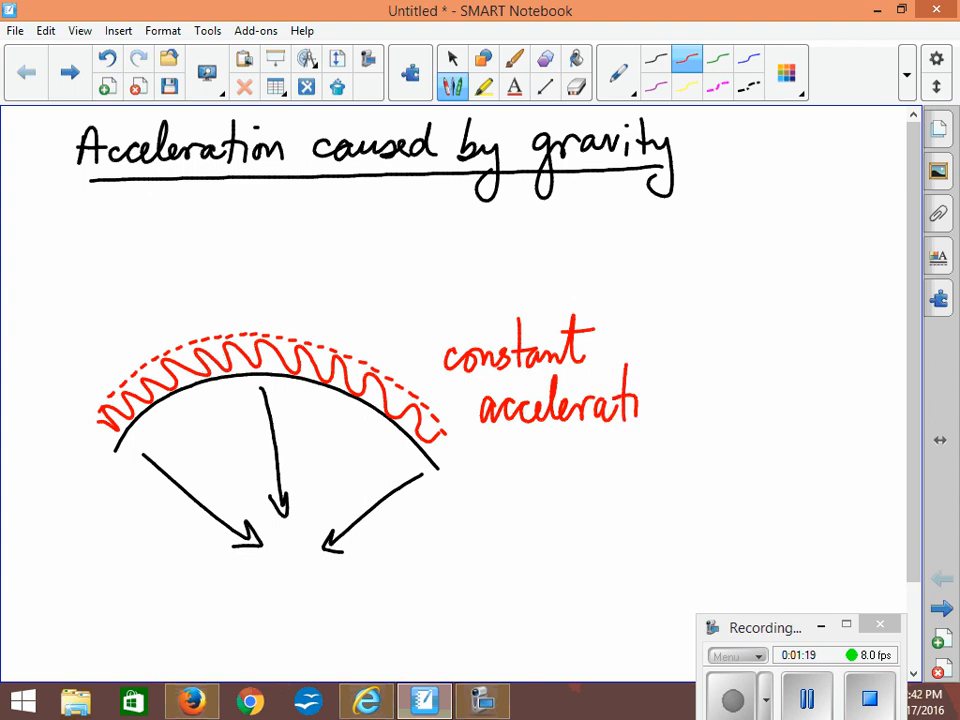
{"action": "type", "text": "ion"}
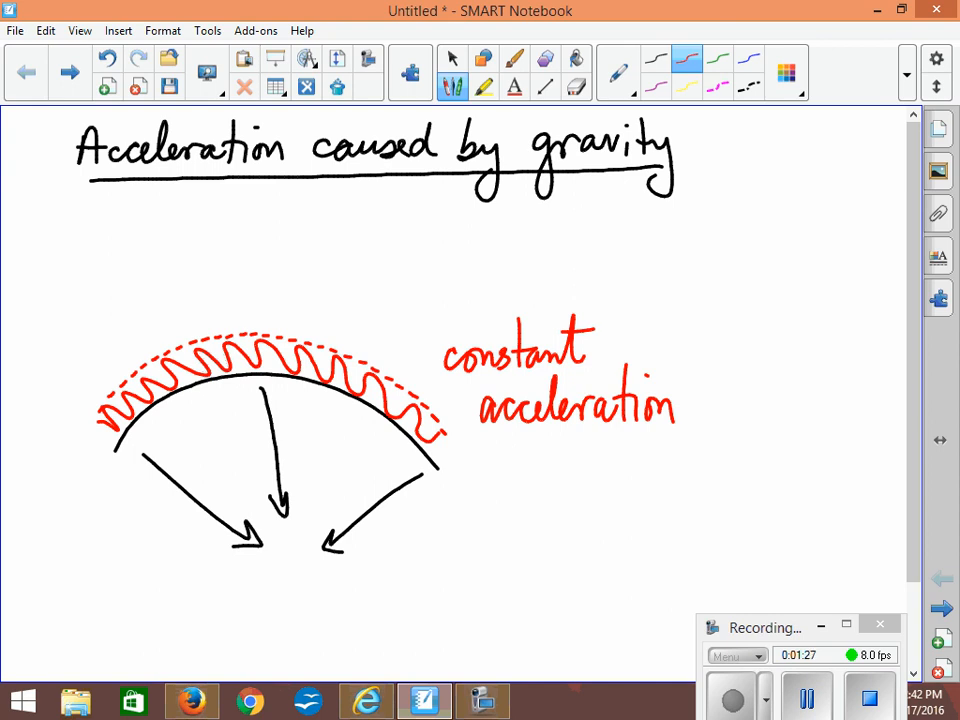
{"action": "left_click_drag", "start_coordinate": [685, 380], "coordinate": [710, 370]}
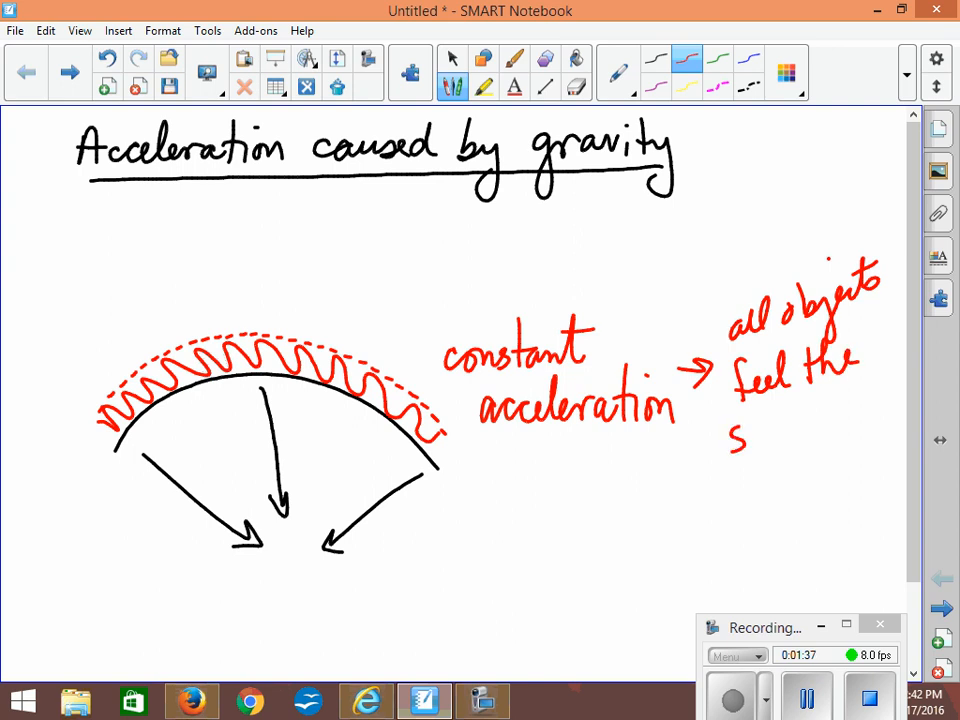
Write the red note 'all objects feel the same a.' and underline it.
{"action": "left_click_drag", "start_coordinate": [740, 430], "coordinate": [840, 420]}
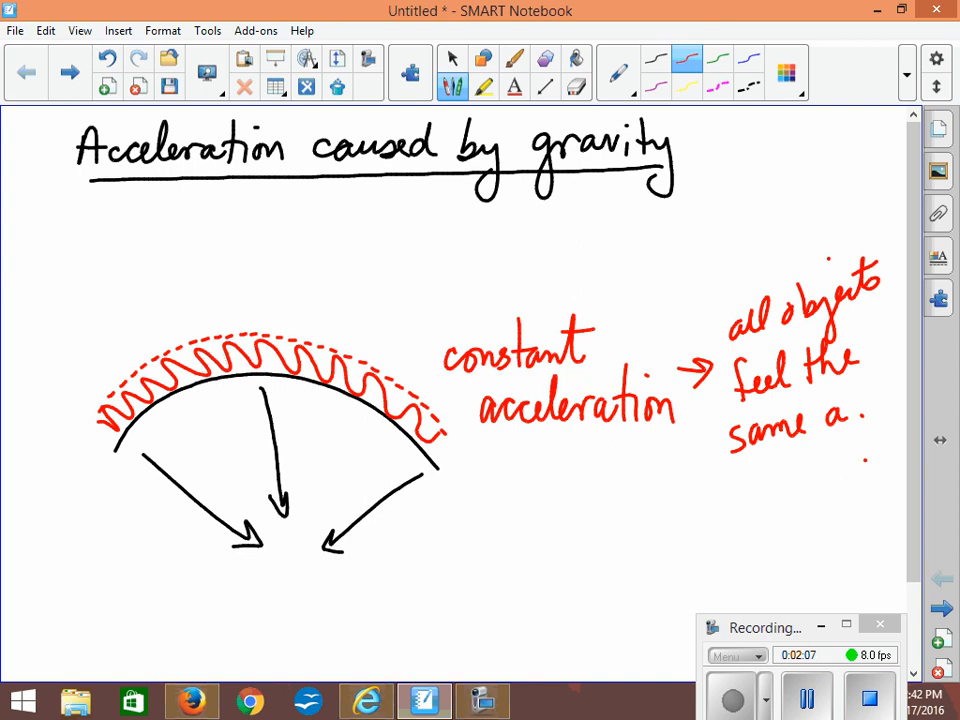
{"action": "left_click_drag", "start_coordinate": [738, 480], "coordinate": [865, 460]}
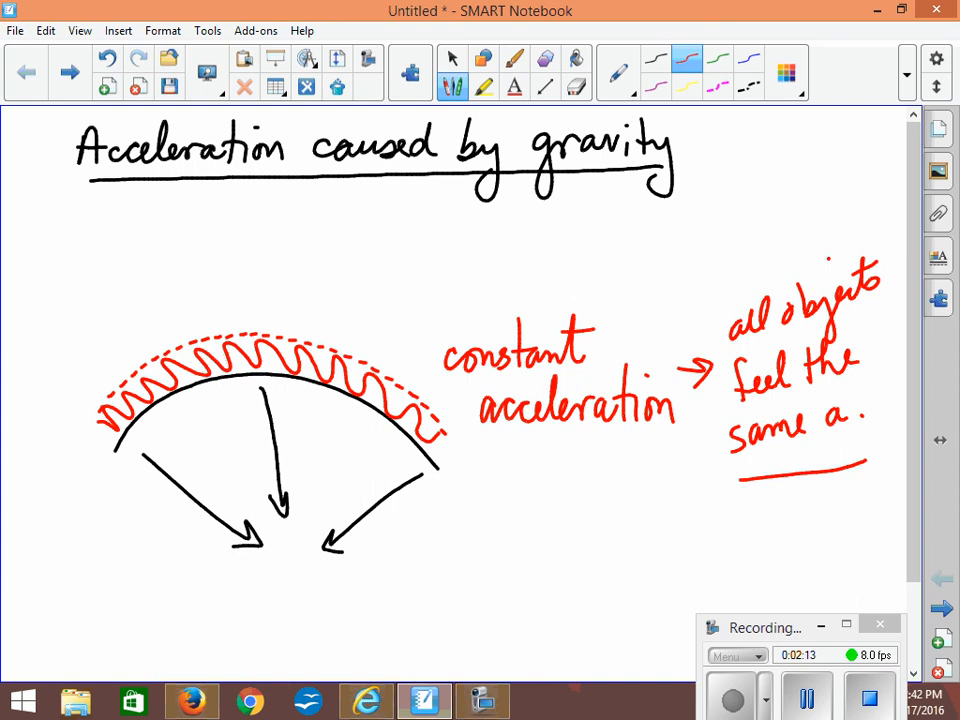
{"action": "mouse_move", "coordinate": [822, 631]}
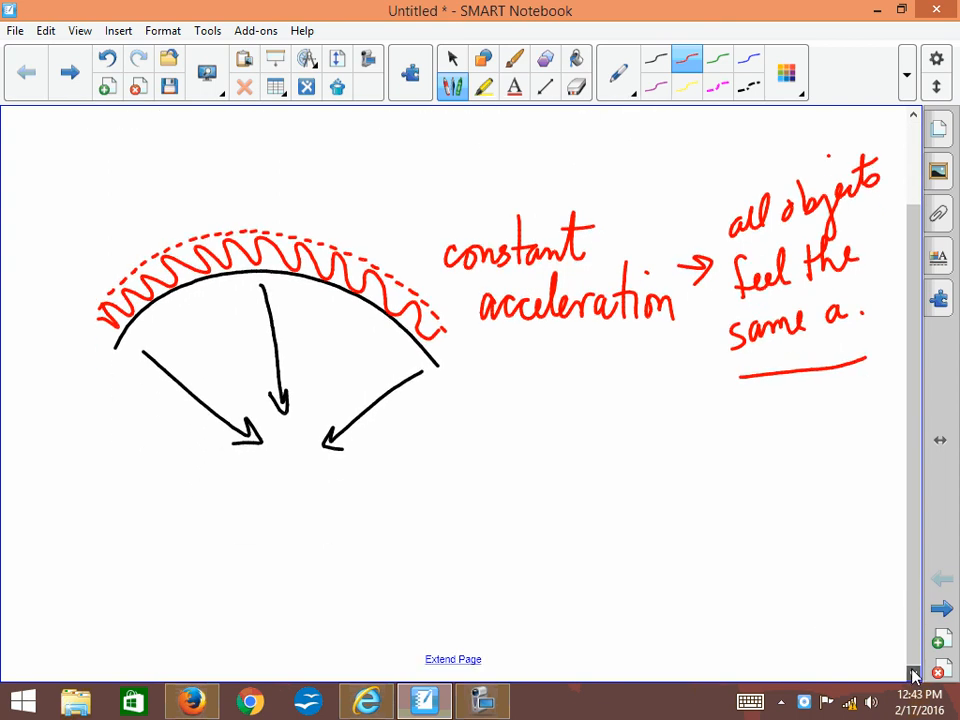
Extend the page and write 'Rate of acceleration (magnitude) = 9.8 m/s²' below the diagram.
{"action": "scroll", "scroll_direction": "down", "scroll_amount": 3}
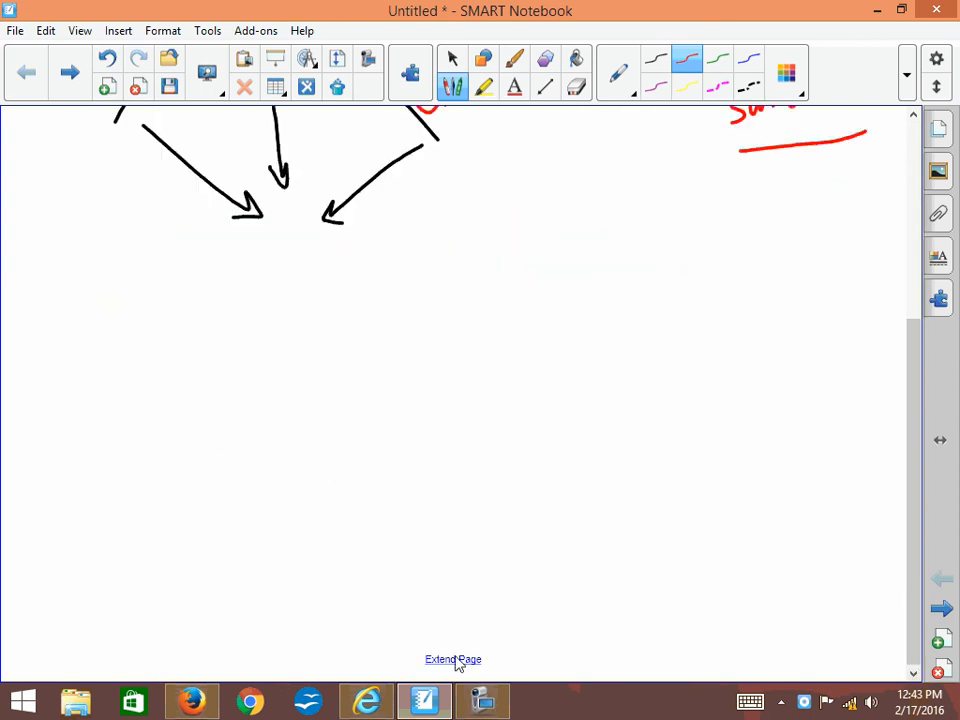
{"action": "left_click", "coordinate": [655, 60]}
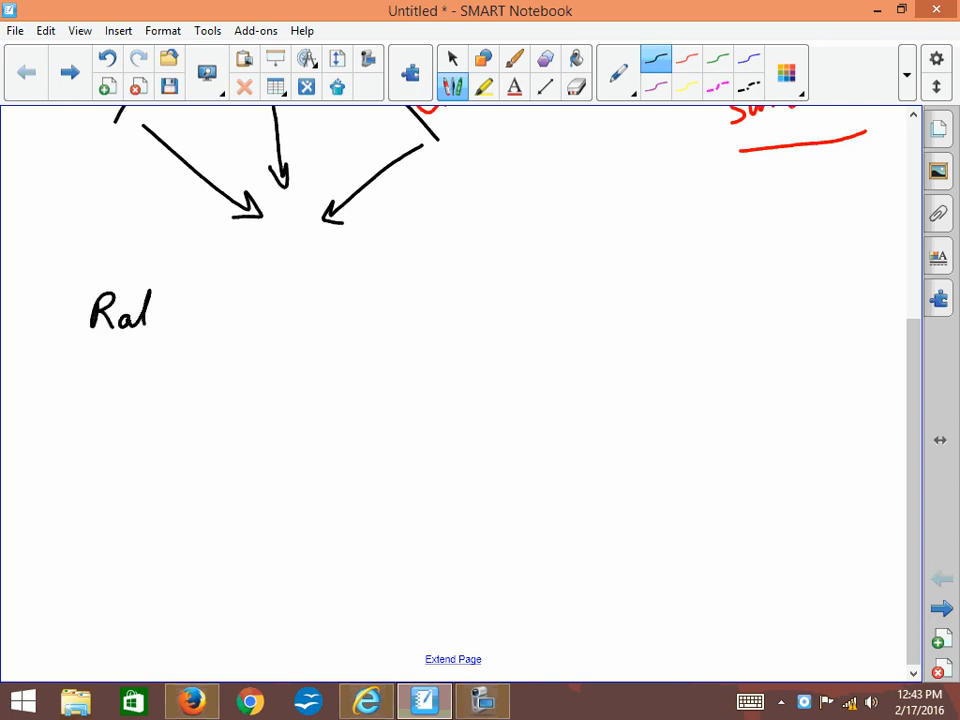
{"action": "left_click_drag", "start_coordinate": [155, 310], "coordinate": [250, 320]}
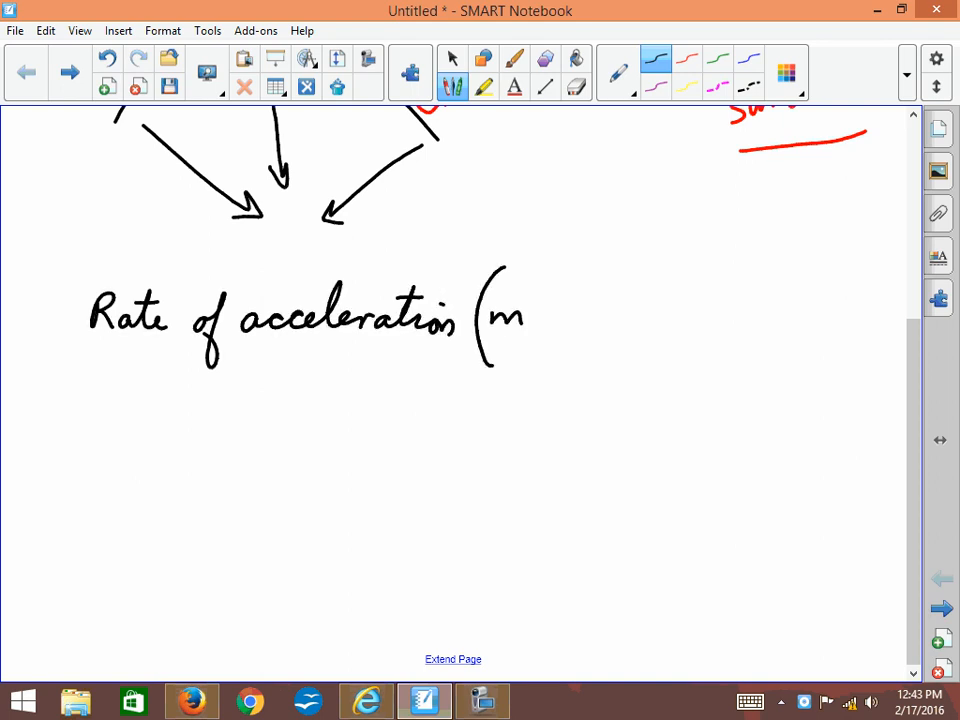
{"action": "left_click_drag", "start_coordinate": [510, 300], "coordinate": [625, 330]}
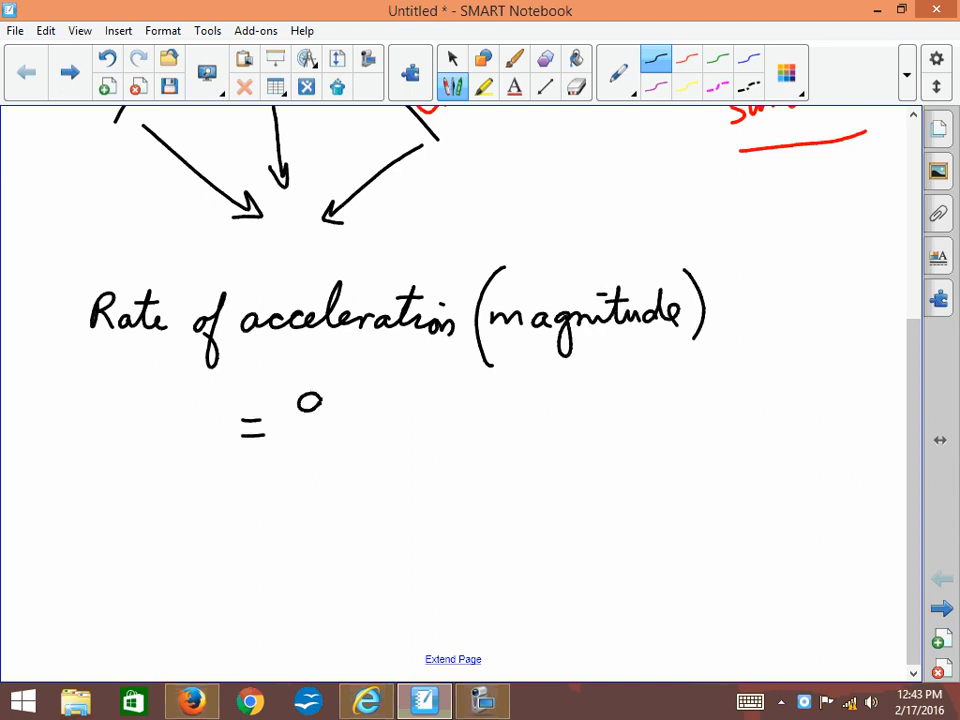
{"action": "left_click_drag", "start_coordinate": [300, 415], "coordinate": [420, 415]}
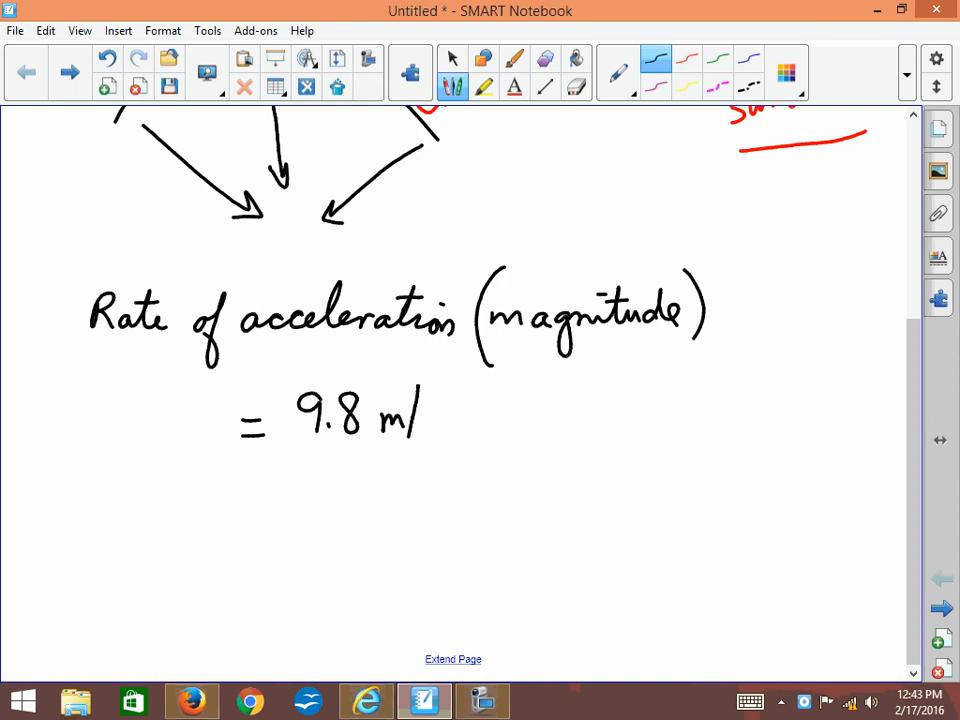
{"action": "left_click_drag", "start_coordinate": [425, 420], "coordinate": [450, 385]}
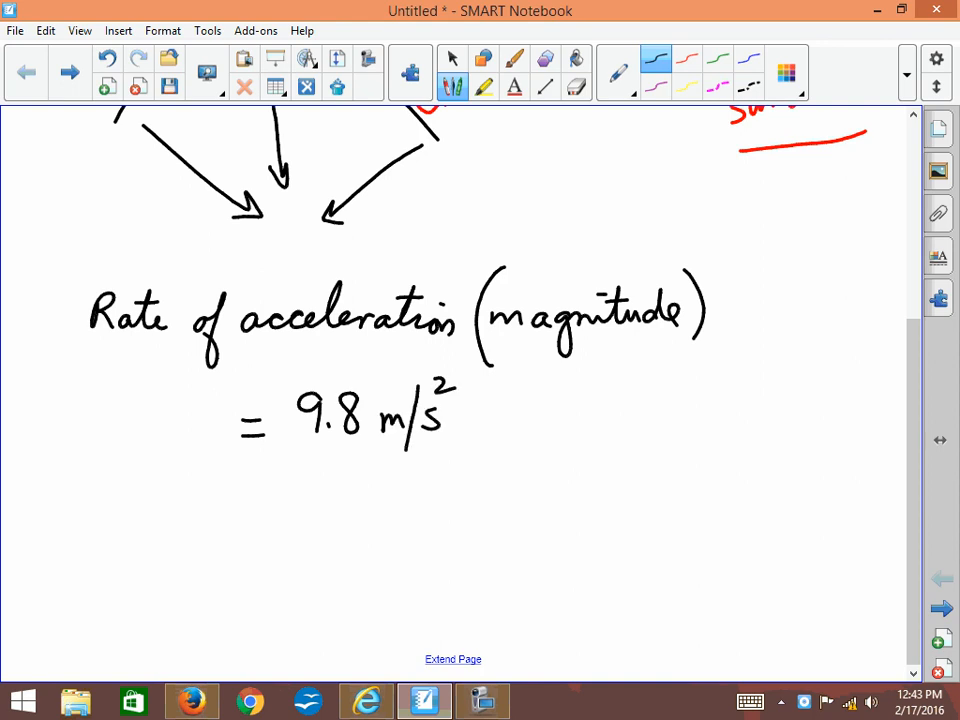
{"action": "left_click_drag", "start_coordinate": [68, 520], "coordinate": [120, 520]}
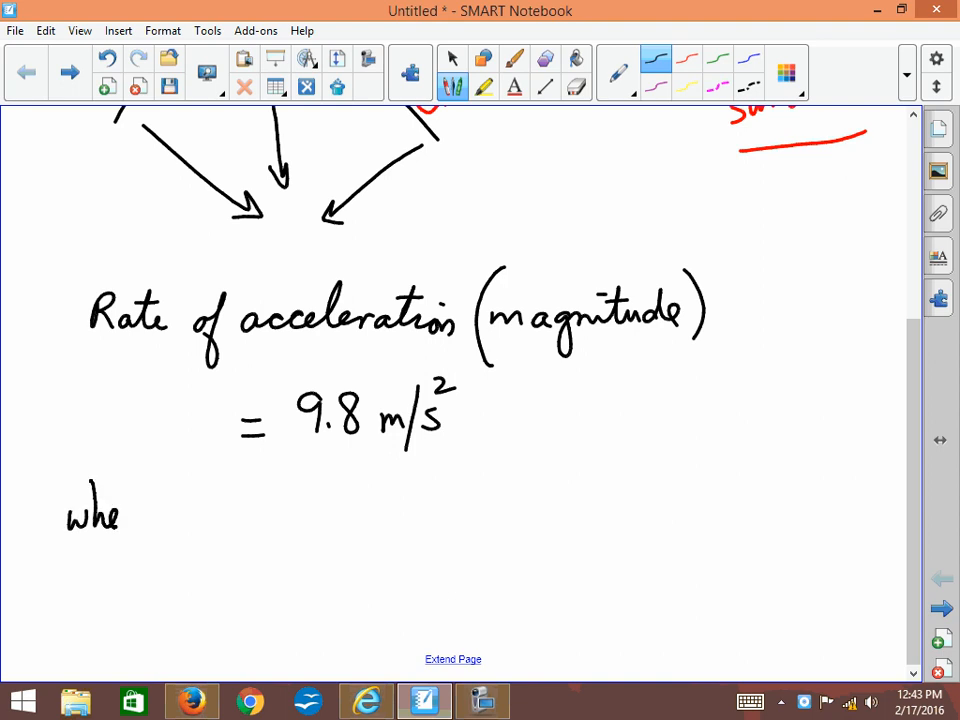
Write 'when you free fall, your speed increase by 9.8 m/s for every second you fall'.
{"action": "left_click_drag", "start_coordinate": [120, 515], "coordinate": [215, 520]}
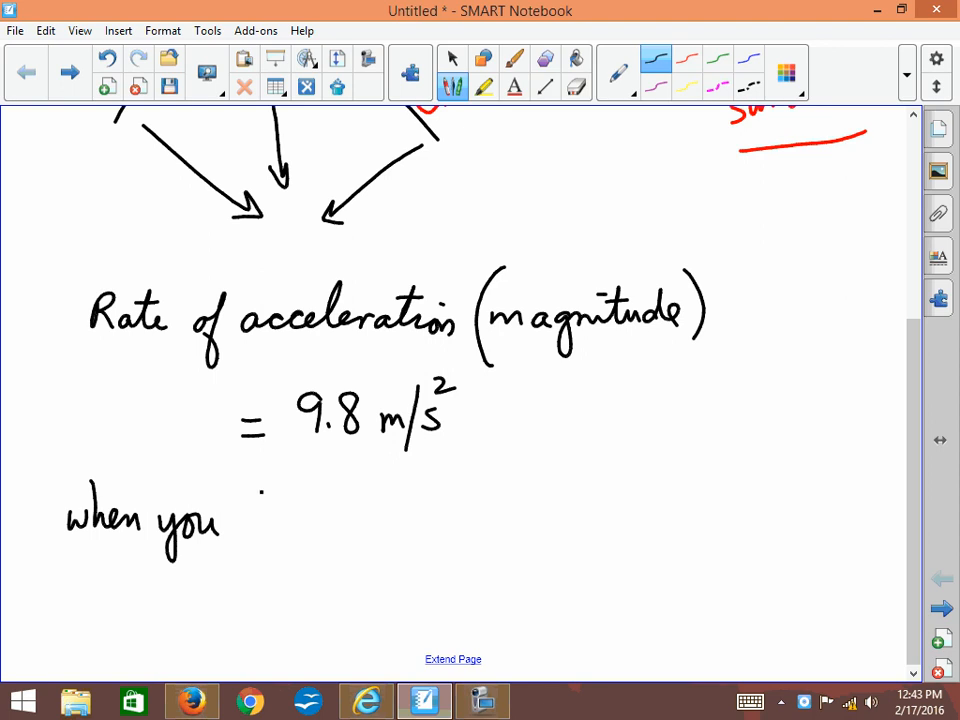
{"action": "left_click_drag", "start_coordinate": [240, 520], "coordinate": [310, 525]}
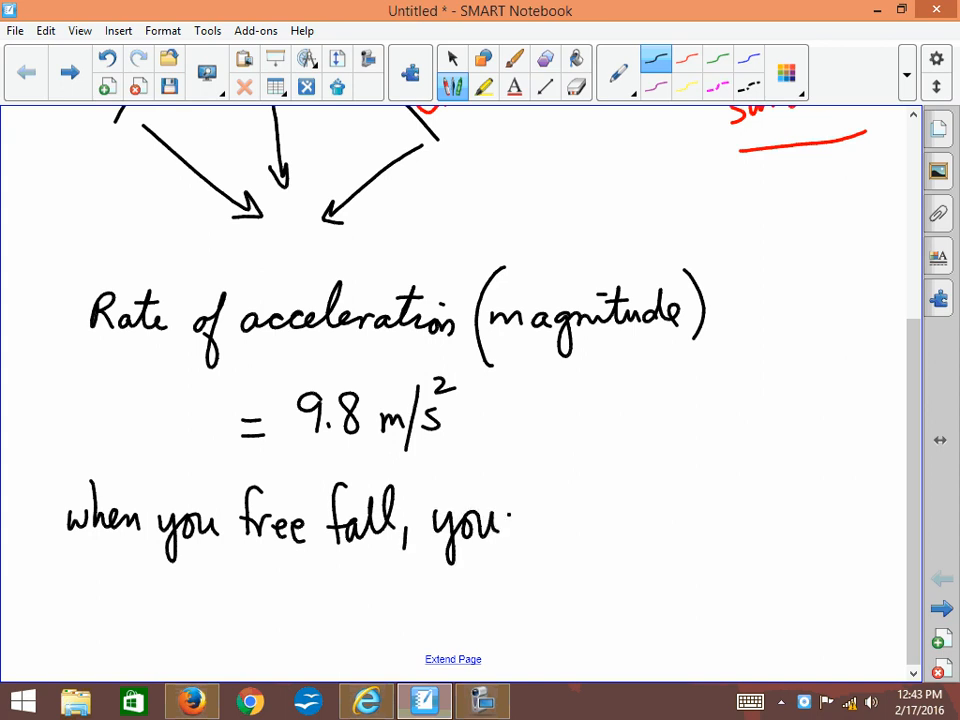
{"action": "left_click_drag", "start_coordinate": [520, 520], "coordinate": [610, 540]}
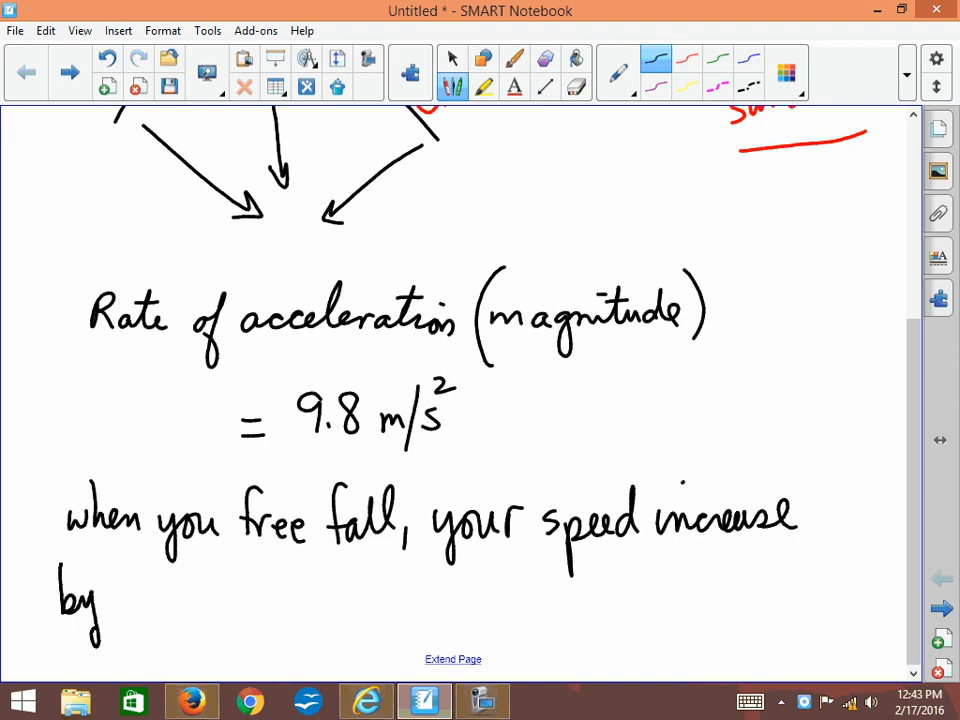
{"action": "type", "text": "9.8 r"}
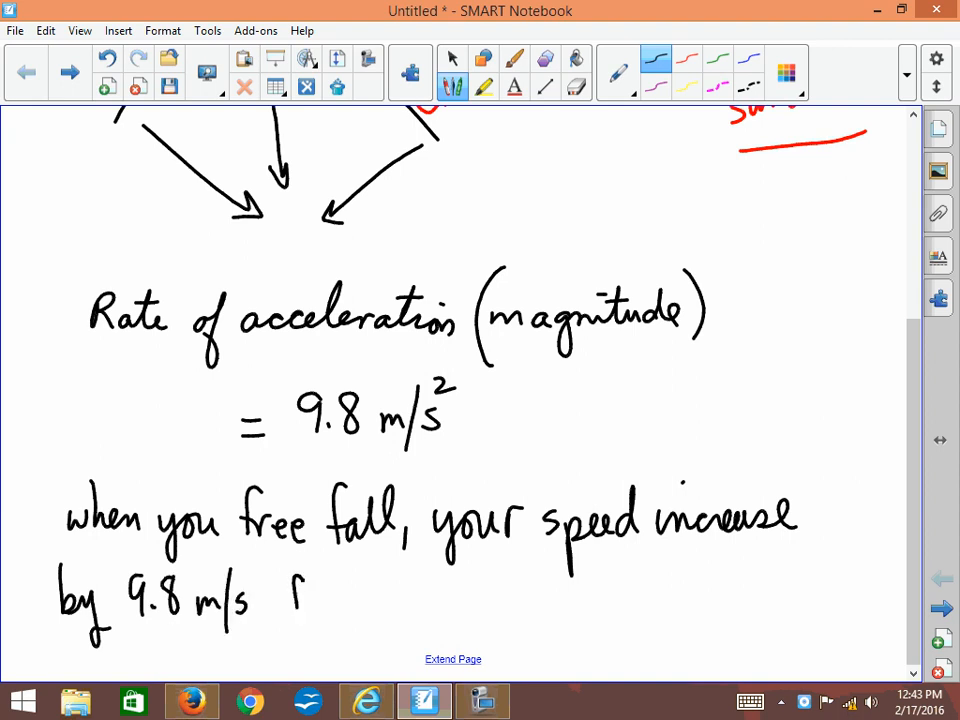
{"action": "left_click_drag", "start_coordinate": [290, 600], "coordinate": [400, 600]}
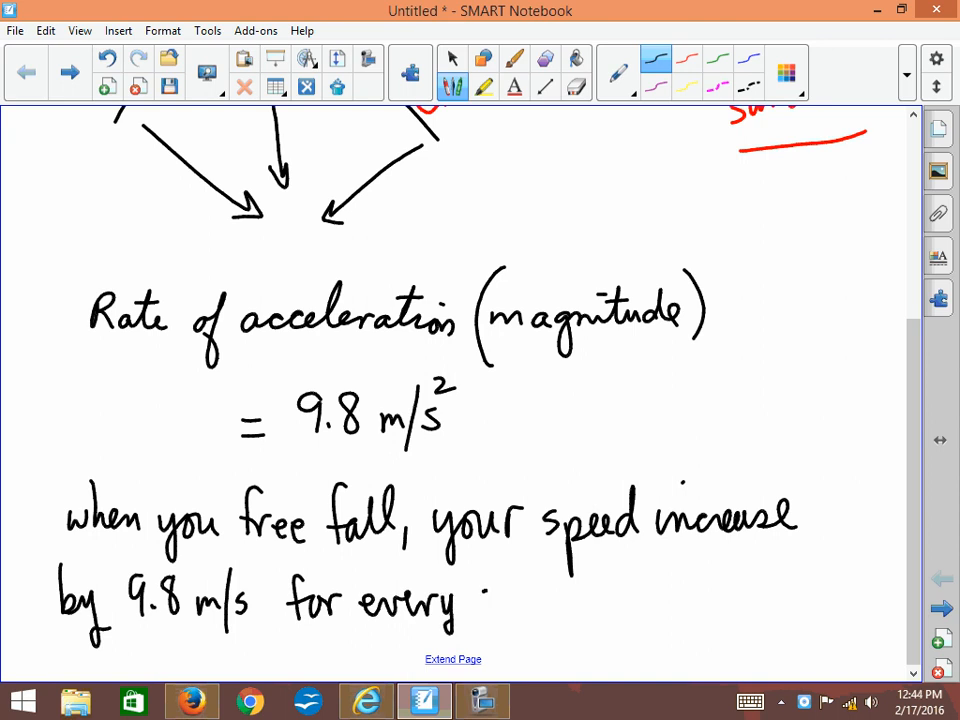
{"action": "left_click_drag", "start_coordinate": [485, 600], "coordinate": [570, 600]}
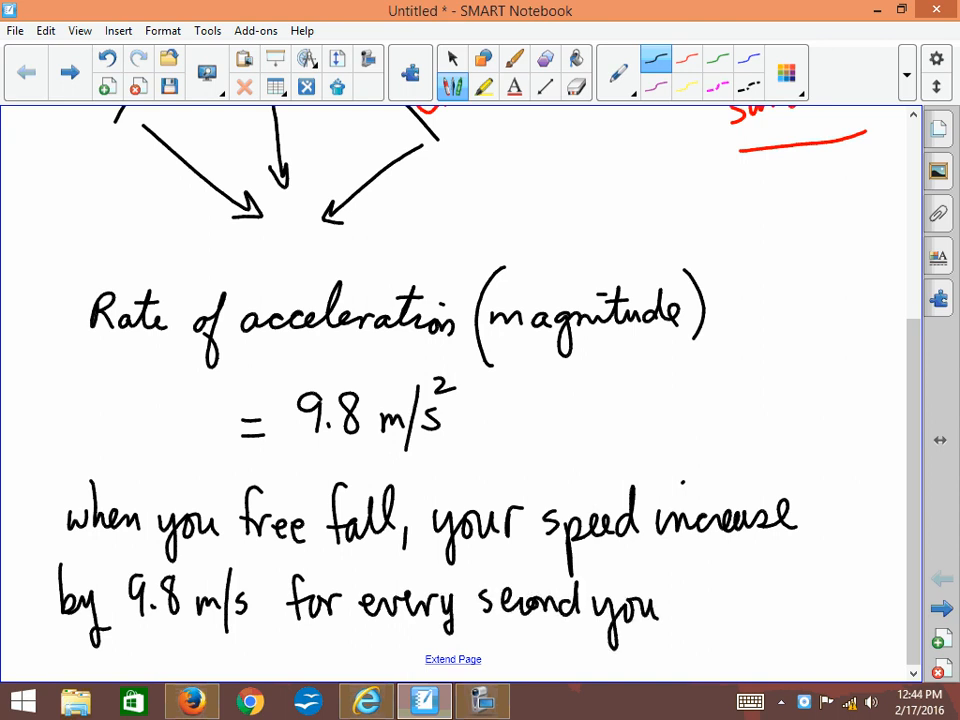
{"action": "left_click_drag", "start_coordinate": [660, 600], "coordinate": [740, 600]}
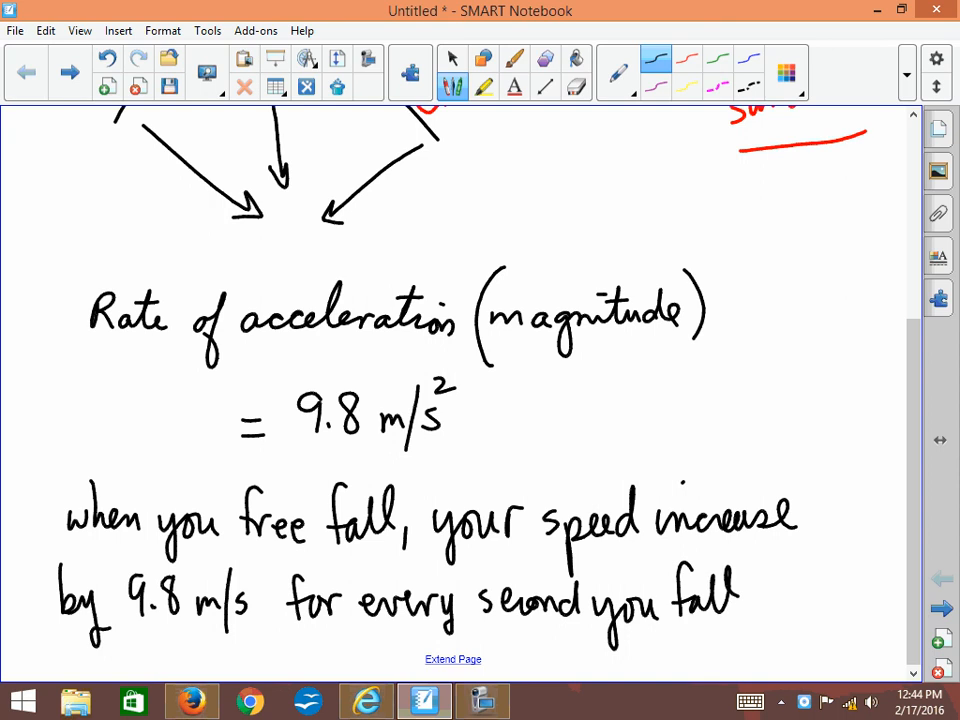
Draw a timeline bracket from 0 to 1 s, labelled 9.8 m/s and 35 km/h.
{"action": "scroll", "scroll_direction": "down", "scroll_amount": 3}
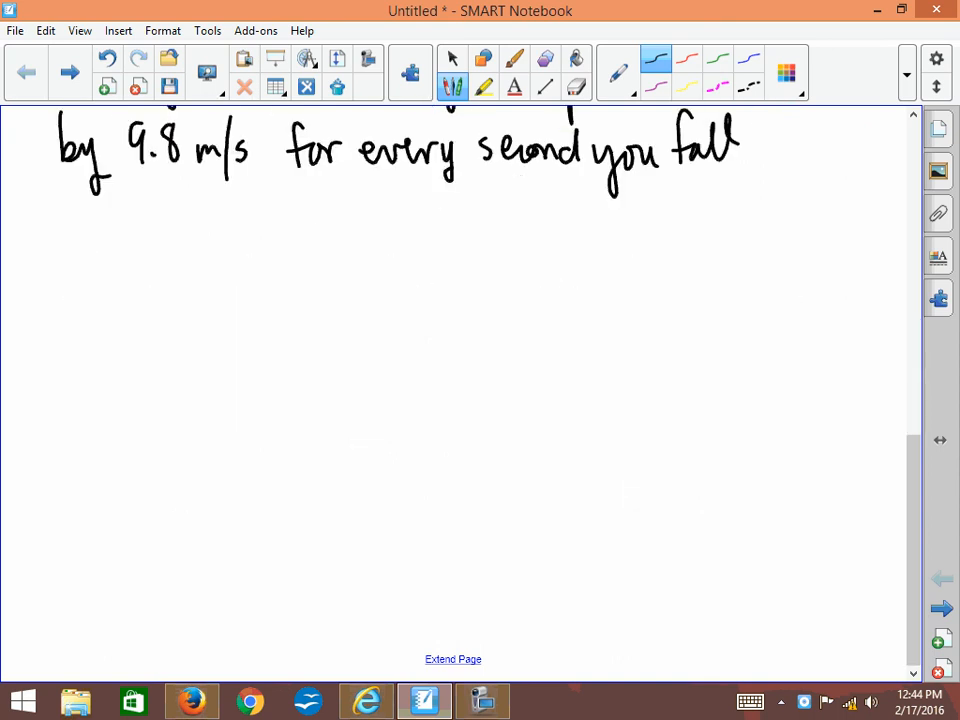
{"action": "scroll", "scroll_direction": "down", "scroll_amount": 3}
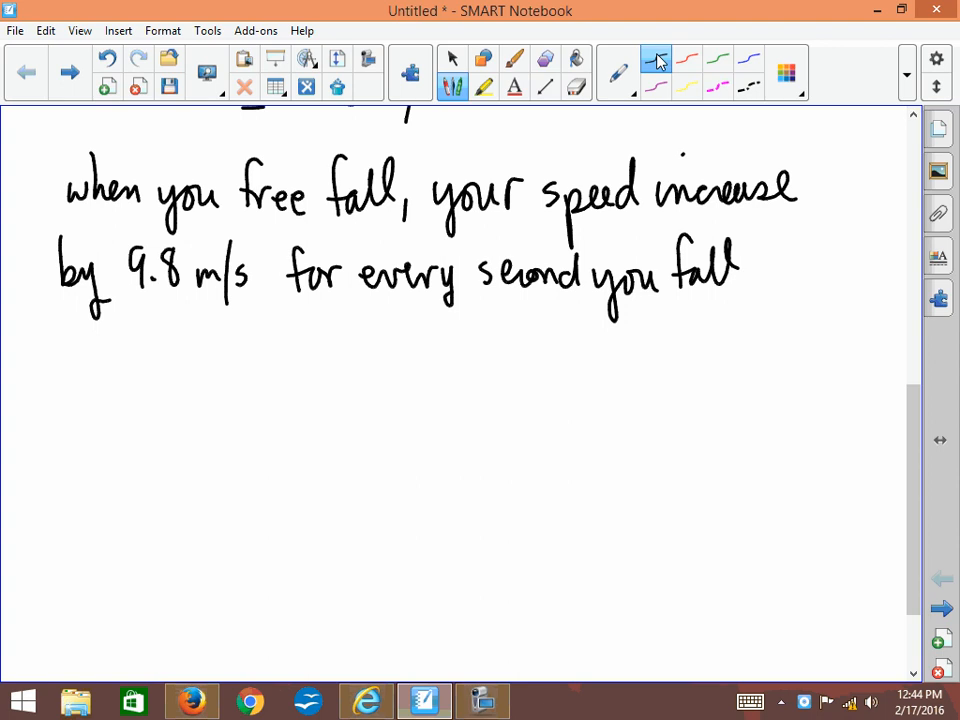
{"action": "left_click_drag", "start_coordinate": [35, 375], "coordinate": [72, 371]}
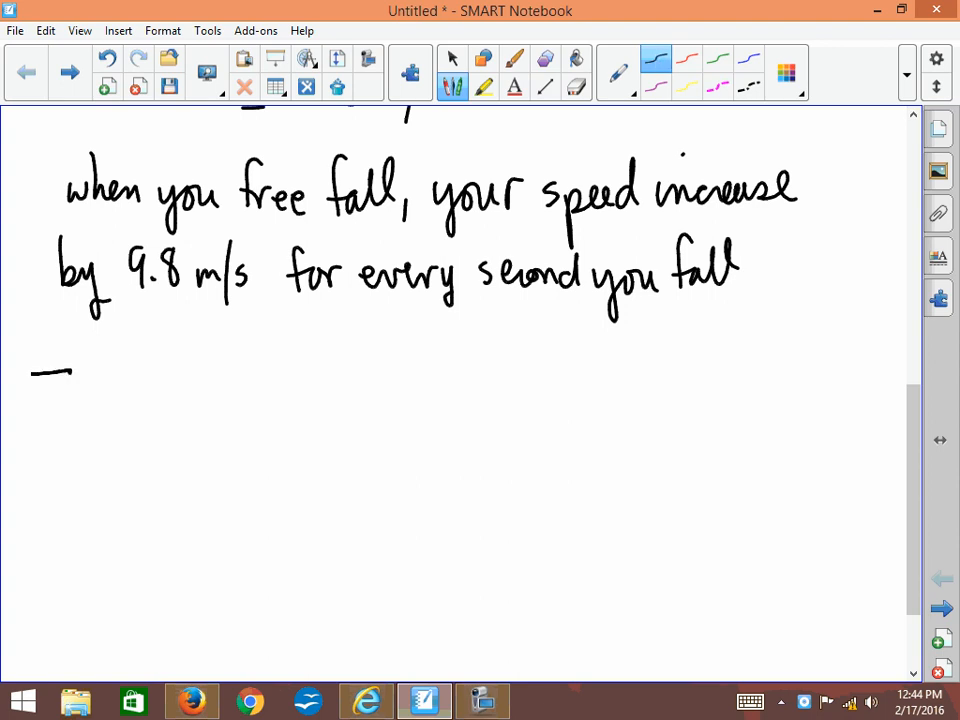
{"action": "left_click_drag", "start_coordinate": [55, 370], "coordinate": [55, 465]}
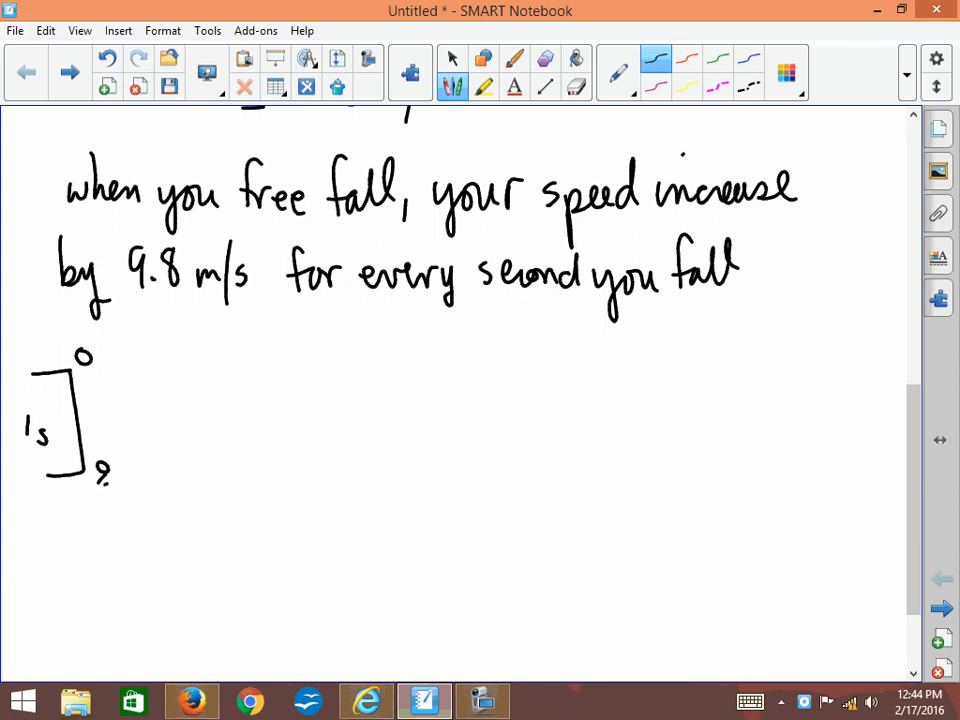
{"action": "left_click_drag", "start_coordinate": [100, 490], "coordinate": [160, 515]}
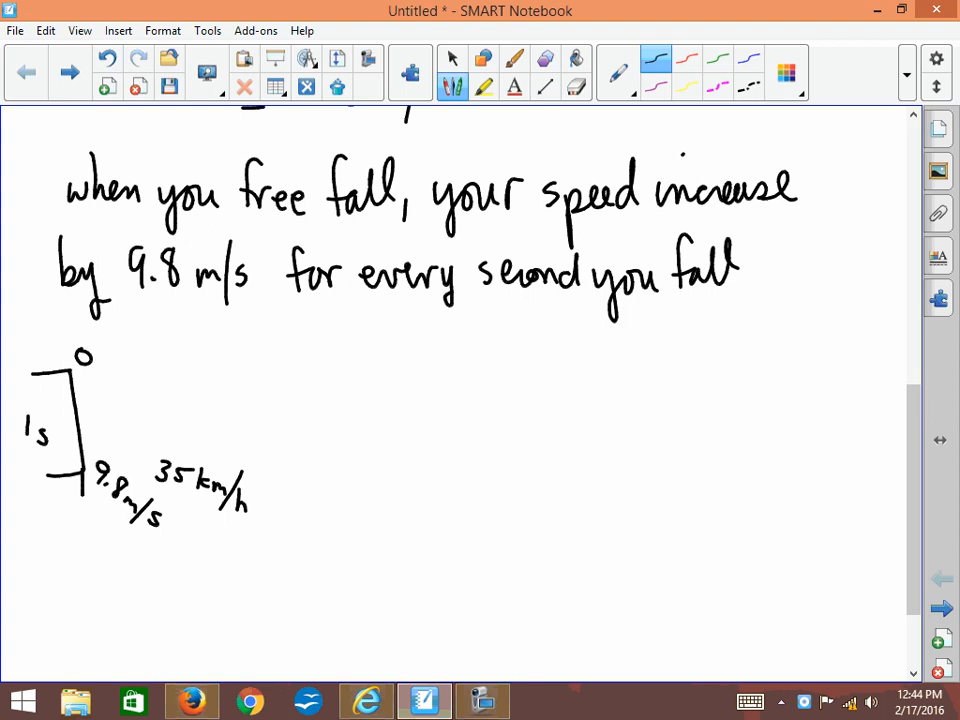
Extend the timeline another second to 19.6 m/s and underline '9.8 m/s' and 'every second'.
{"action": "left_click_drag", "start_coordinate": [72, 475], "coordinate": [88, 580]}
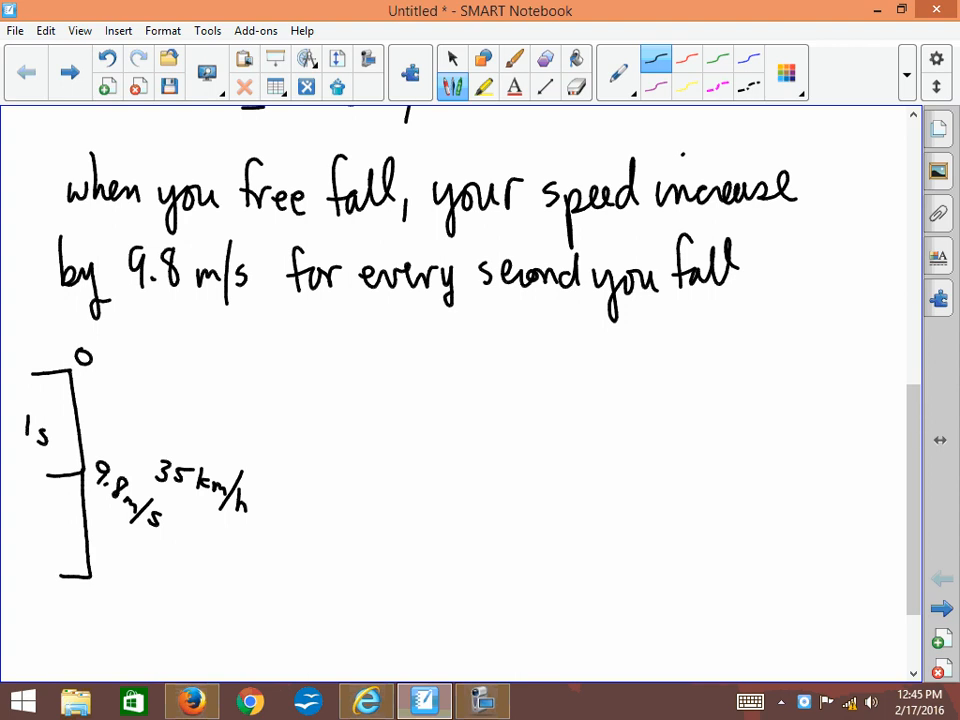
{"action": "left_click_drag", "start_coordinate": [40, 515], "coordinate": [48, 545]}
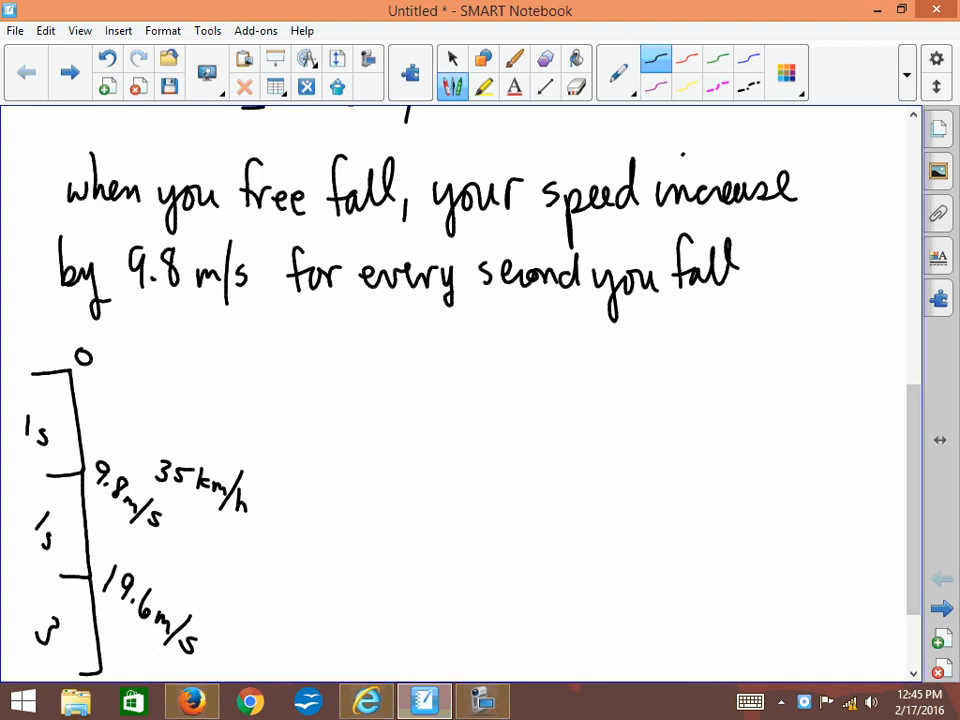
{"action": "left_click_drag", "start_coordinate": [150, 302], "coordinate": [240, 300]}
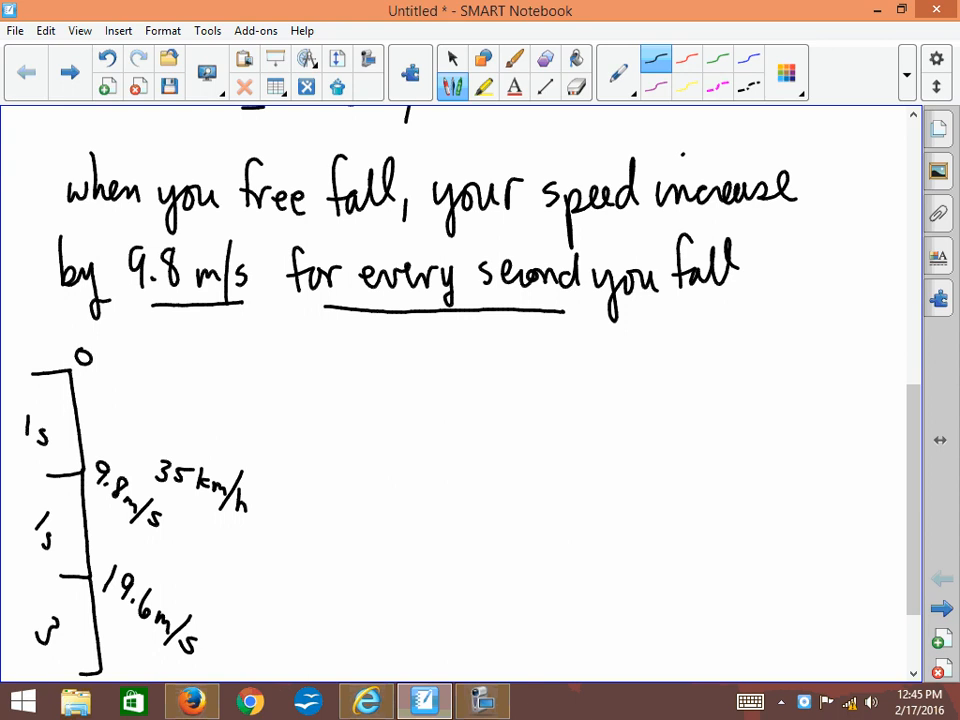
Scroll down the page to make room beside the timeline.
{"action": "scroll", "scroll_direction": "down", "scroll_amount": 3}
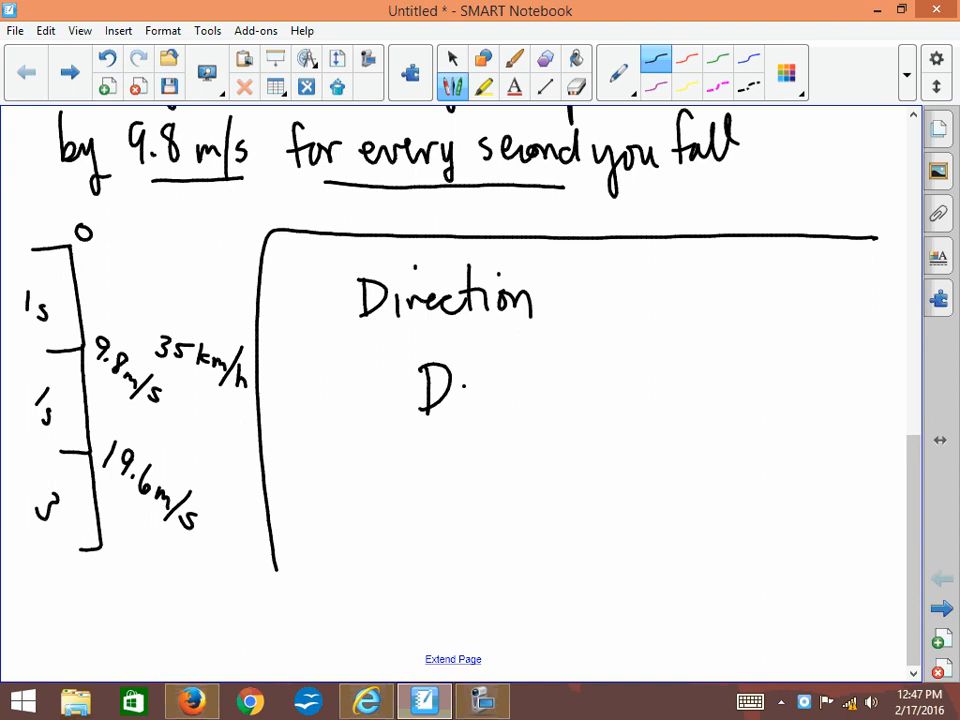
Write 'Down!', 'negative' and 'g = −9.8 m/s²' in the Direction frame.
{"action": "left_click_drag", "start_coordinate": [465, 390], "coordinate": [575, 400]}
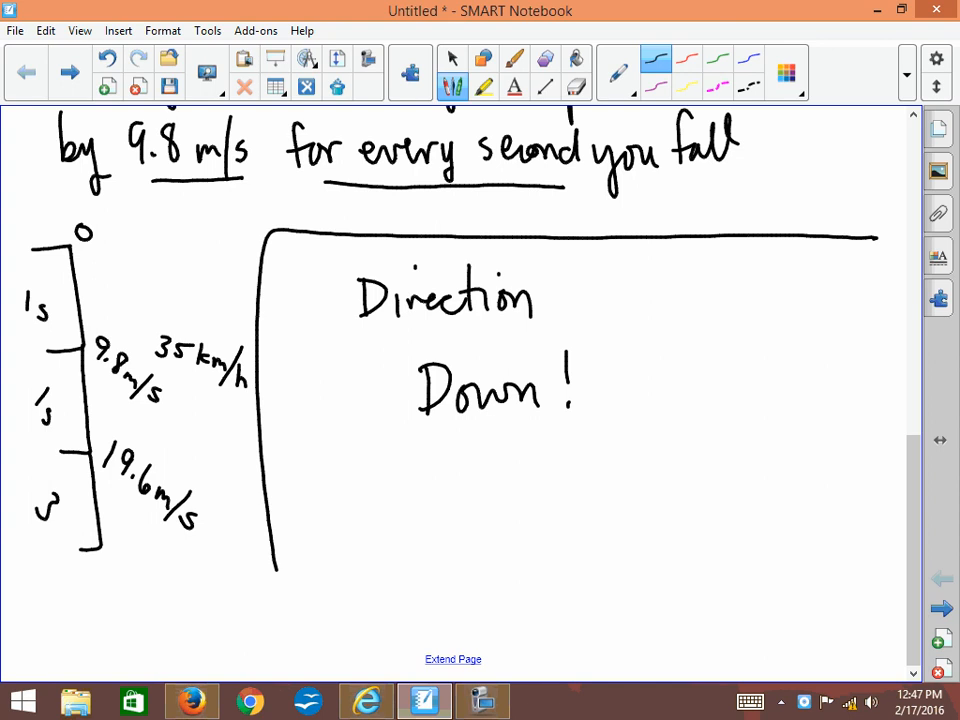
{"action": "left_click_drag", "start_coordinate": [400, 475], "coordinate": [460, 480]}
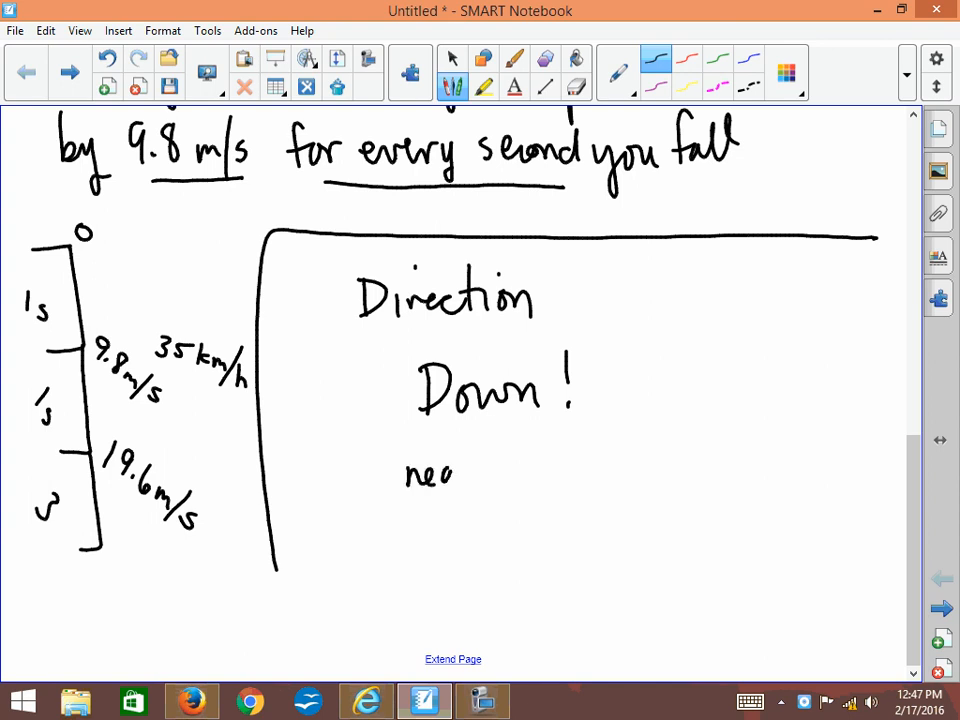
{"action": "left_click_drag", "start_coordinate": [430, 475], "coordinate": [540, 475]}
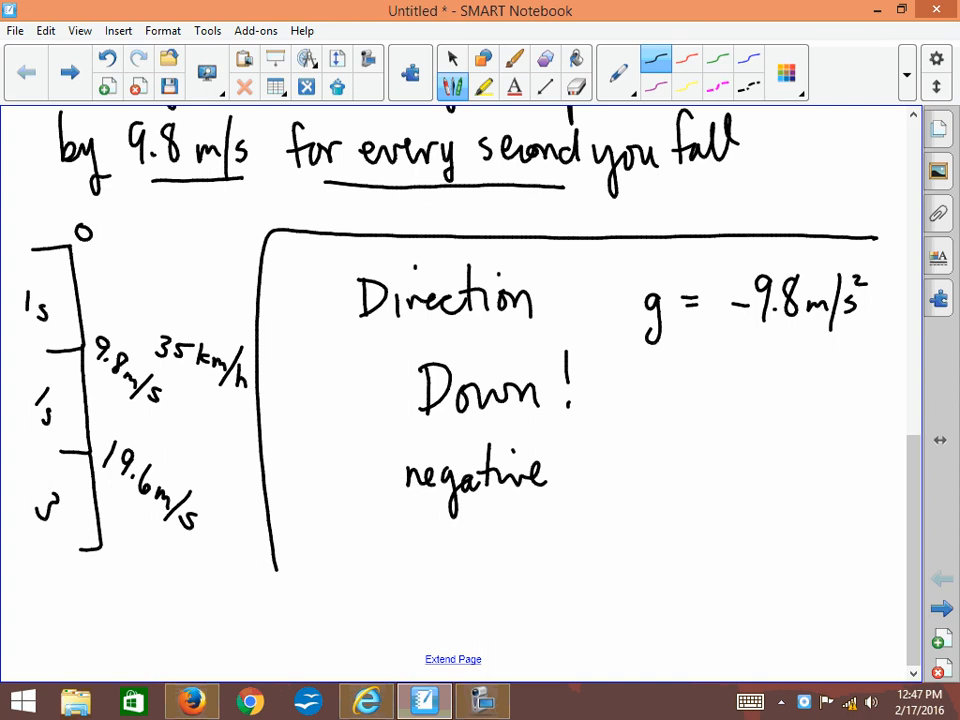
Handwrite 'g = a!' beside 'negative' and scroll down to blank page space.
{"action": "left_click_drag", "start_coordinate": [620, 460], "coordinate": [655, 460]}
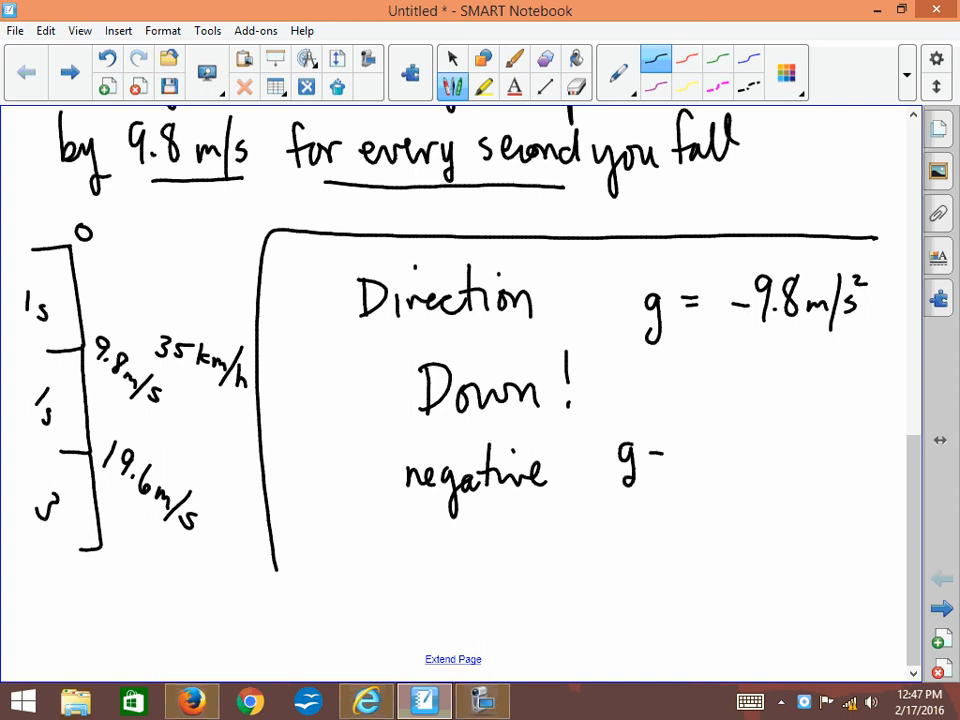
{"action": "left_click_drag", "start_coordinate": [660, 460], "coordinate": [720, 450]}
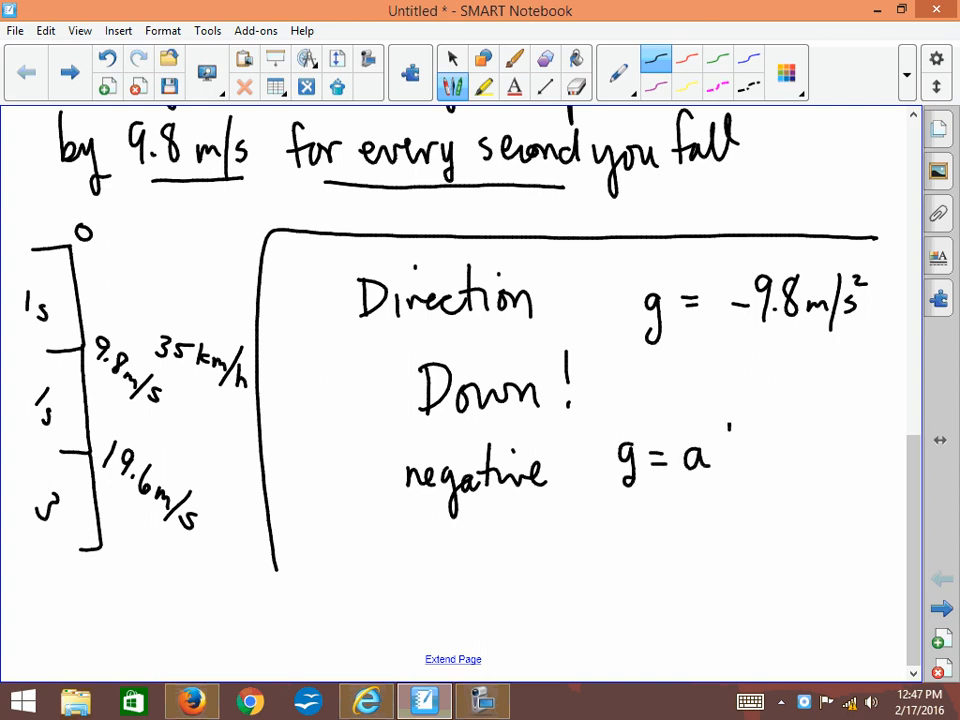
{"action": "left_click_drag", "start_coordinate": [720, 430], "coordinate": [722, 470]}
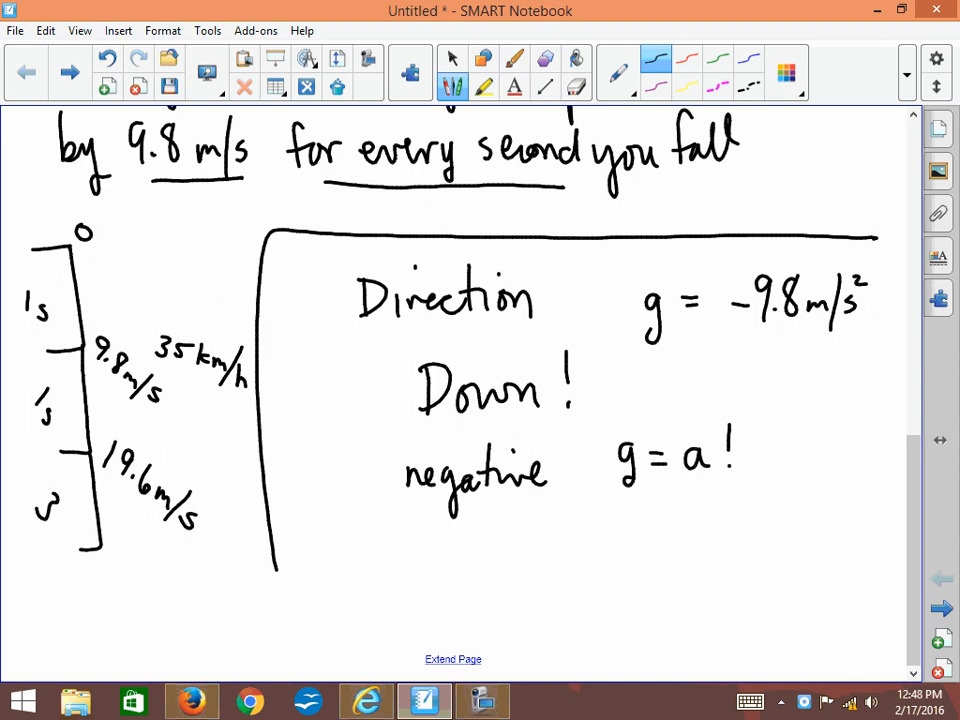
{"action": "left_click_drag", "start_coordinate": [660, 365], "coordinate": [868, 362]}
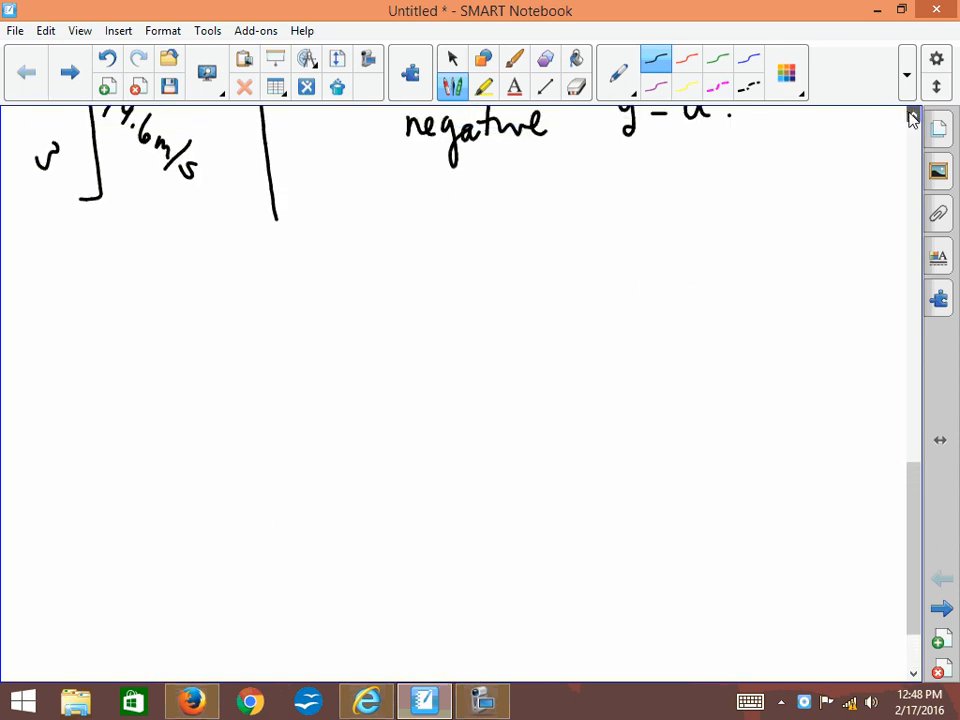
Draw the Earth circle with its centre marked and arrows pointing inward.
{"action": "left_click_drag", "start_coordinate": [445, 260], "coordinate": [615, 300]}
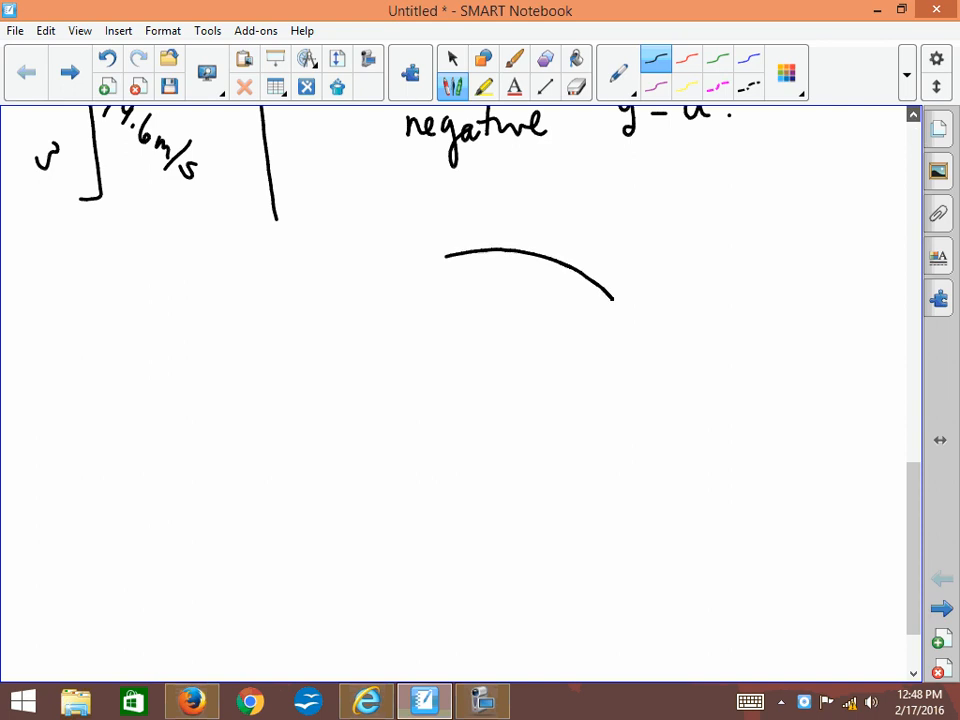
{"action": "left_click_drag", "start_coordinate": [612, 300], "coordinate": [480, 560]}
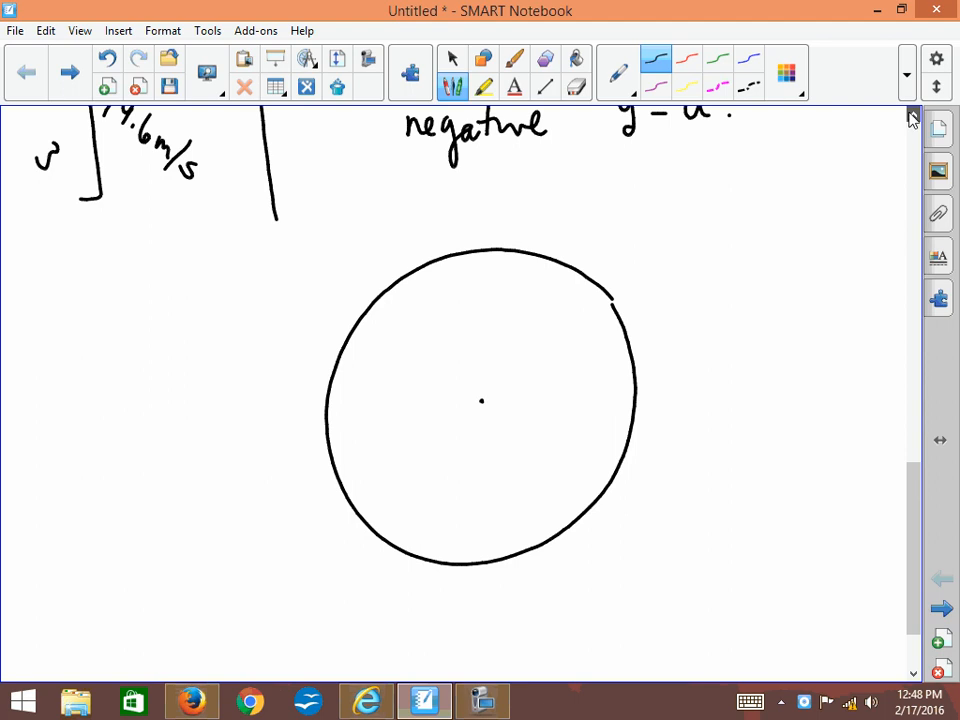
{"action": "left_click_drag", "start_coordinate": [497, 250], "coordinate": [487, 380]}
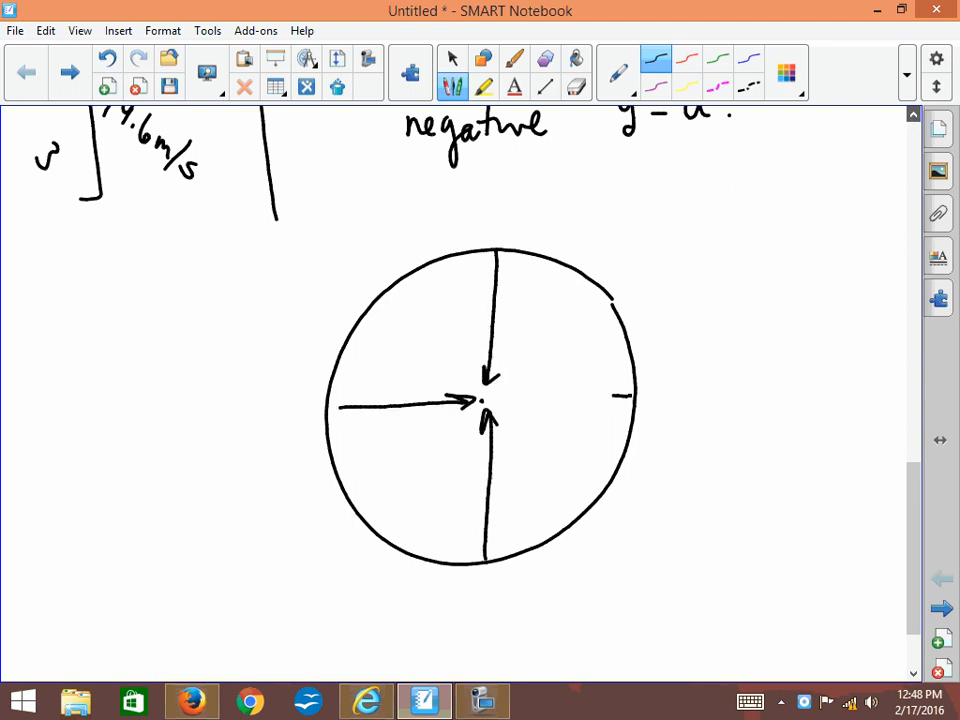
Draw a stick figure on top with a downward arrow, and one upside-down at the bottom.
{"action": "left_click_drag", "start_coordinate": [630, 400], "coordinate": [490, 400]}
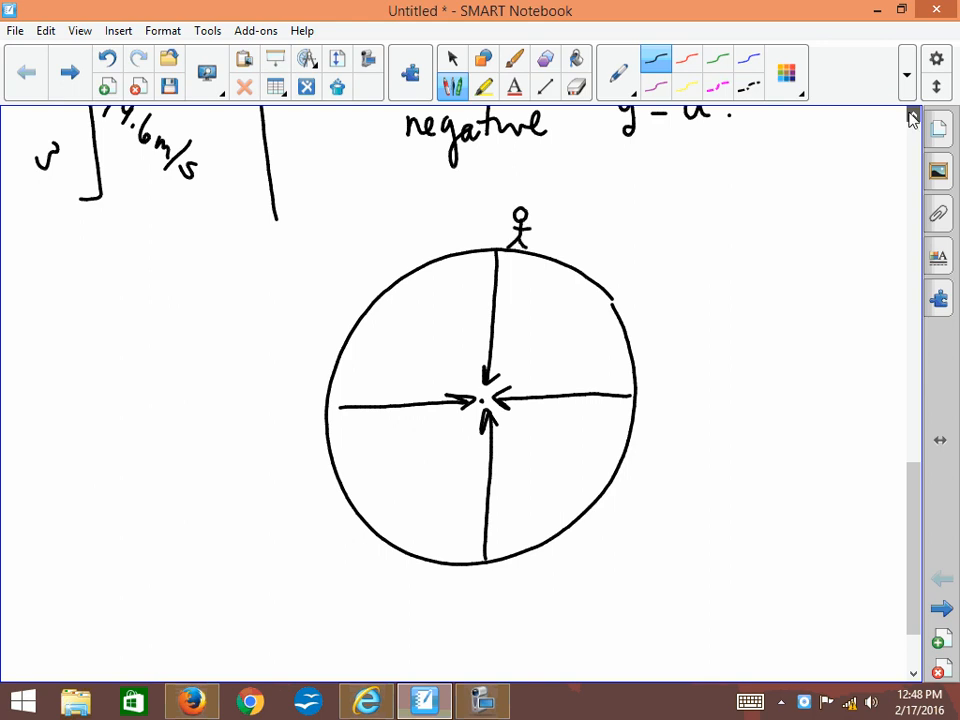
{"action": "left_click_drag", "start_coordinate": [488, 190], "coordinate": [488, 230]}
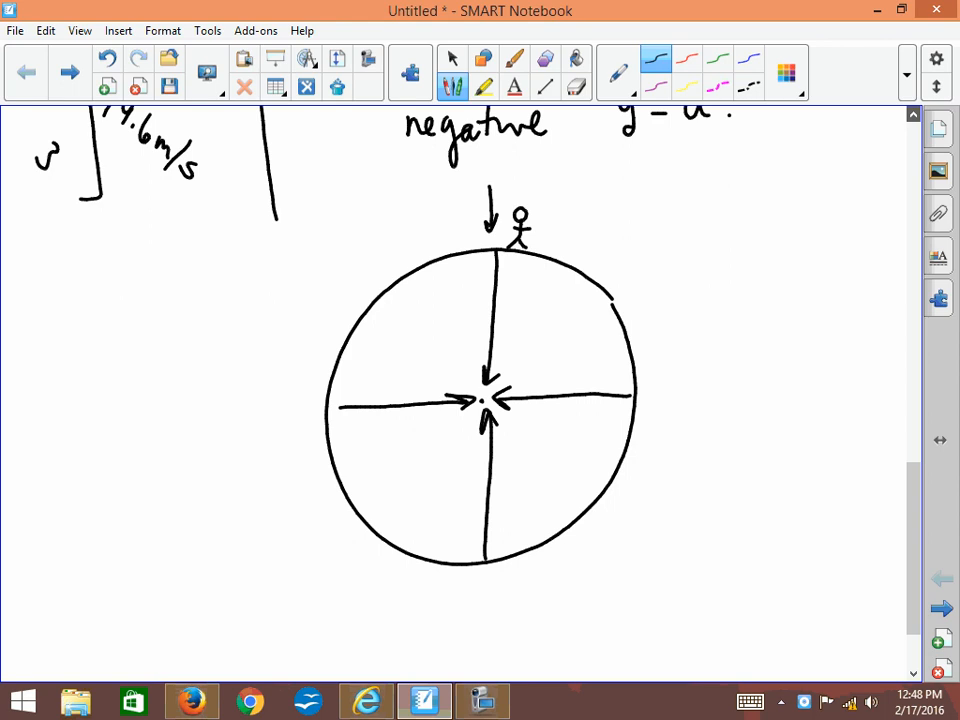
{"action": "left_click_drag", "start_coordinate": [480, 610], "coordinate": [490, 605]}
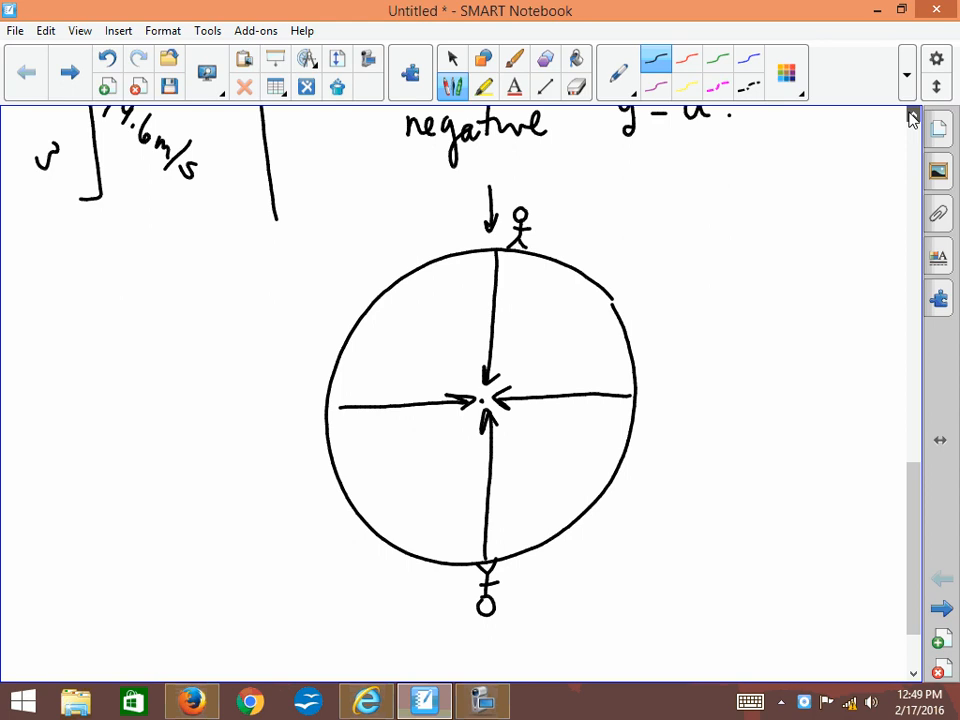
Add an upward arrow by the bottom figure, then box the top figure and circle the bottom one in red.
{"action": "left_click_drag", "start_coordinate": [460, 610], "coordinate": [460, 565]}
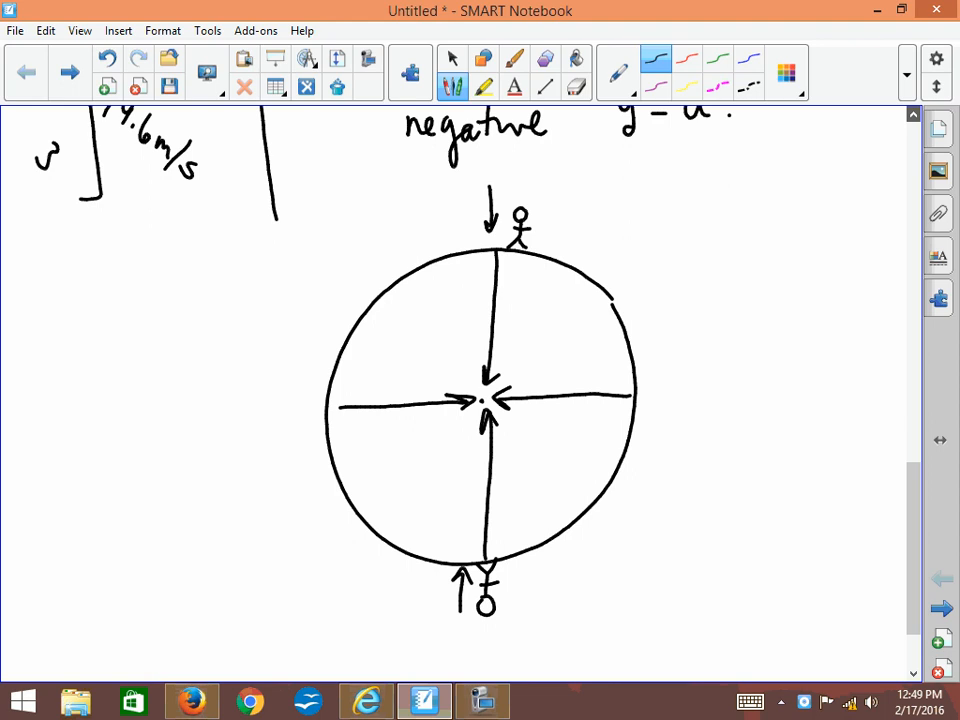
{"action": "left_click_drag", "start_coordinate": [462, 185], "coordinate": [545, 245]}
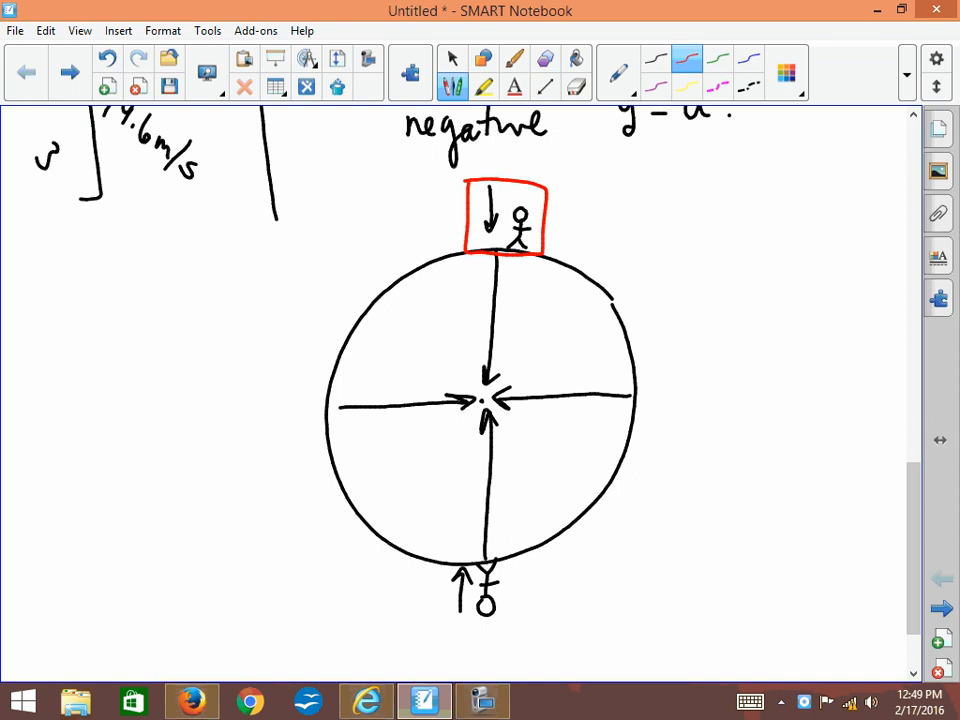
{"action": "left_click_drag", "start_coordinate": [450, 560], "coordinate": [510, 630]}
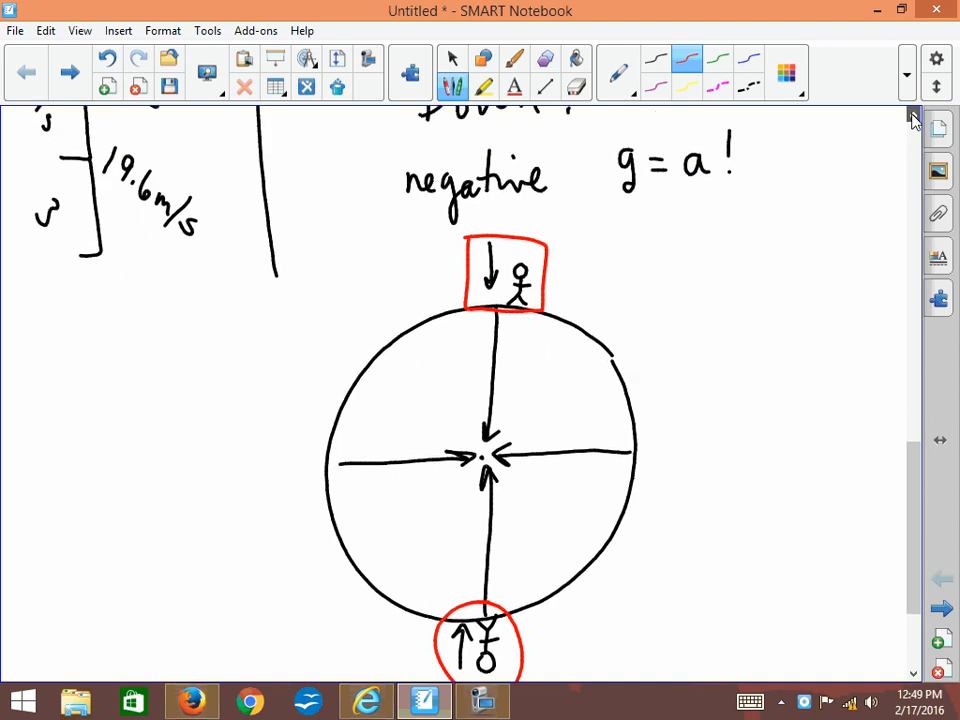
{"action": "left_click", "coordinate": [483, 700]}
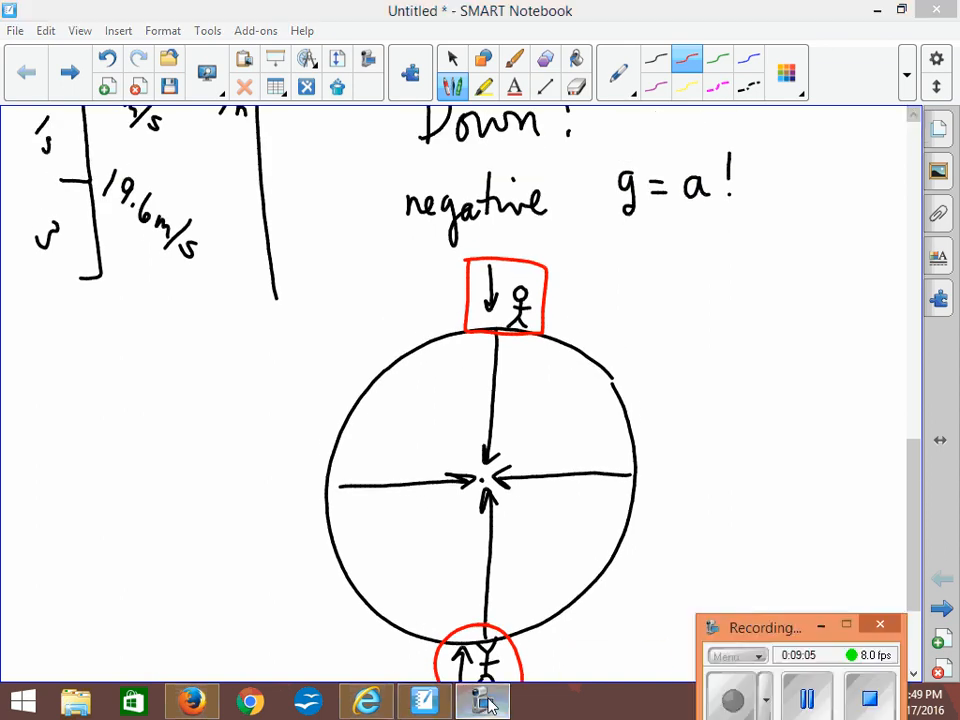